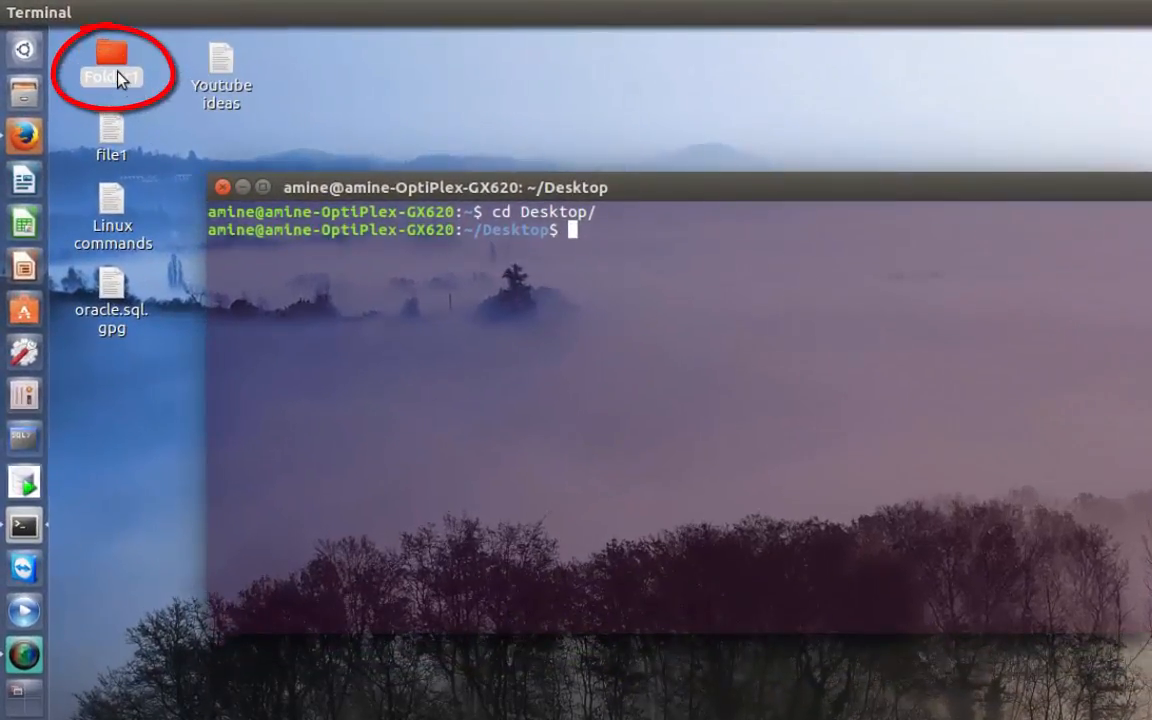
Step: Run tar -cvf archive1.tar ./Folder1/ to pack Folder1's six files into archive1.tar
double_click(112, 62)
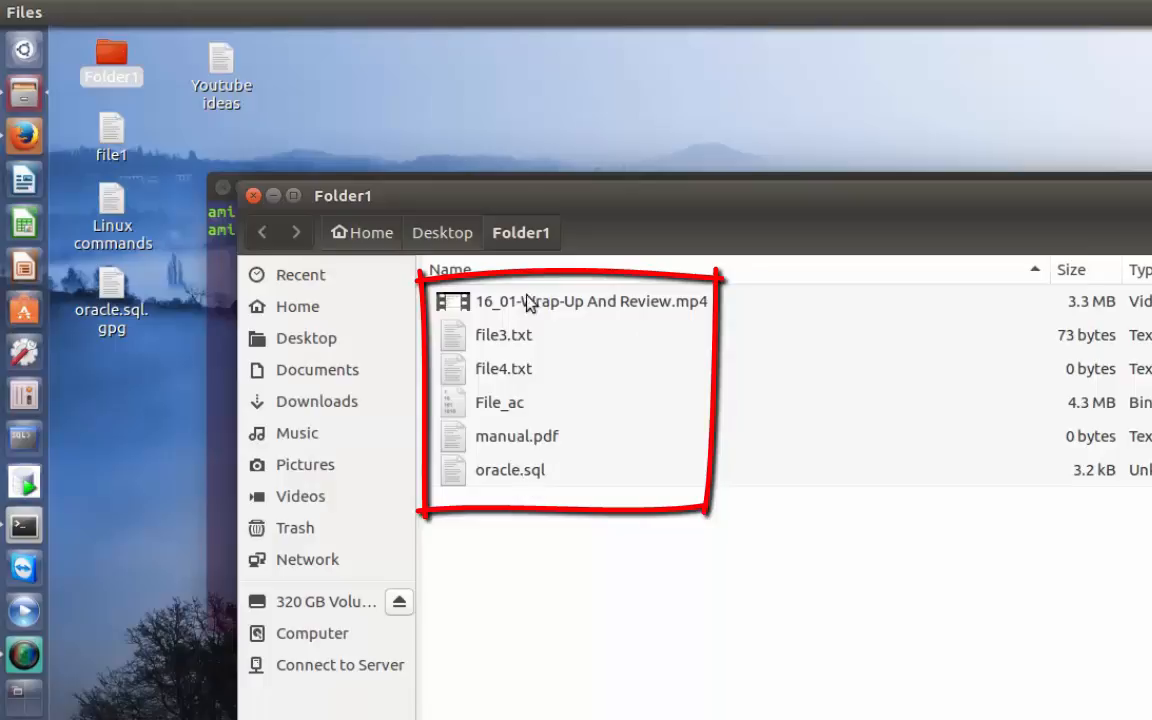
mouse_move(257, 210)
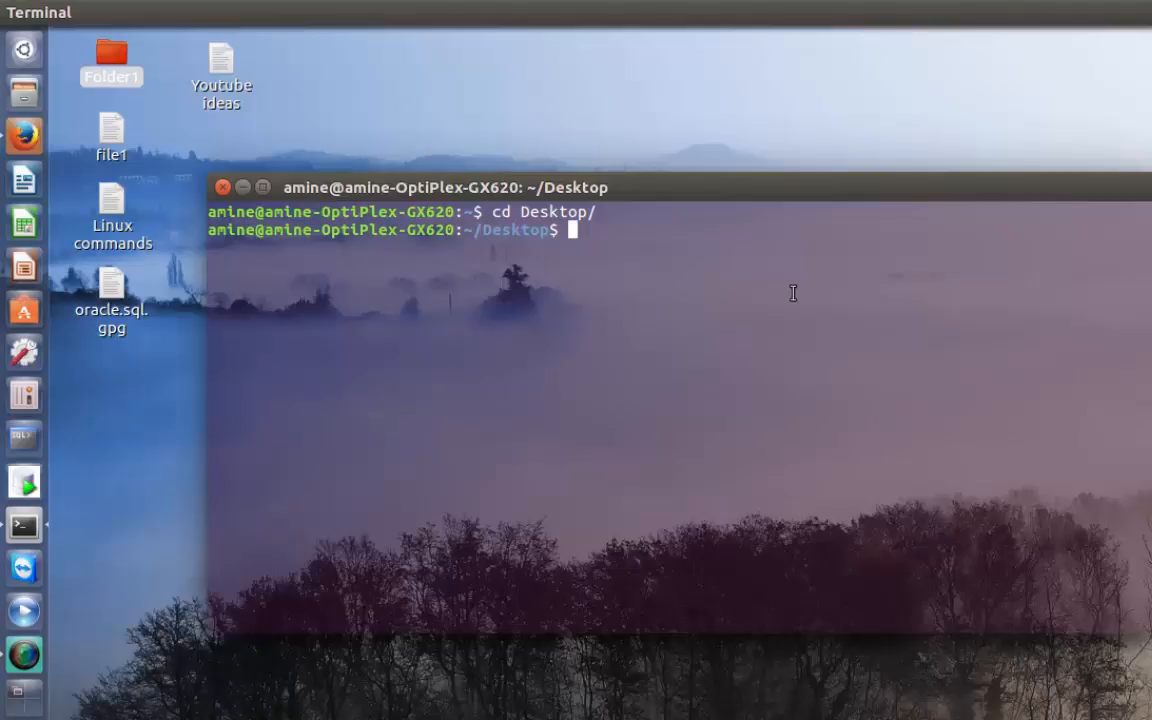
type("tar")
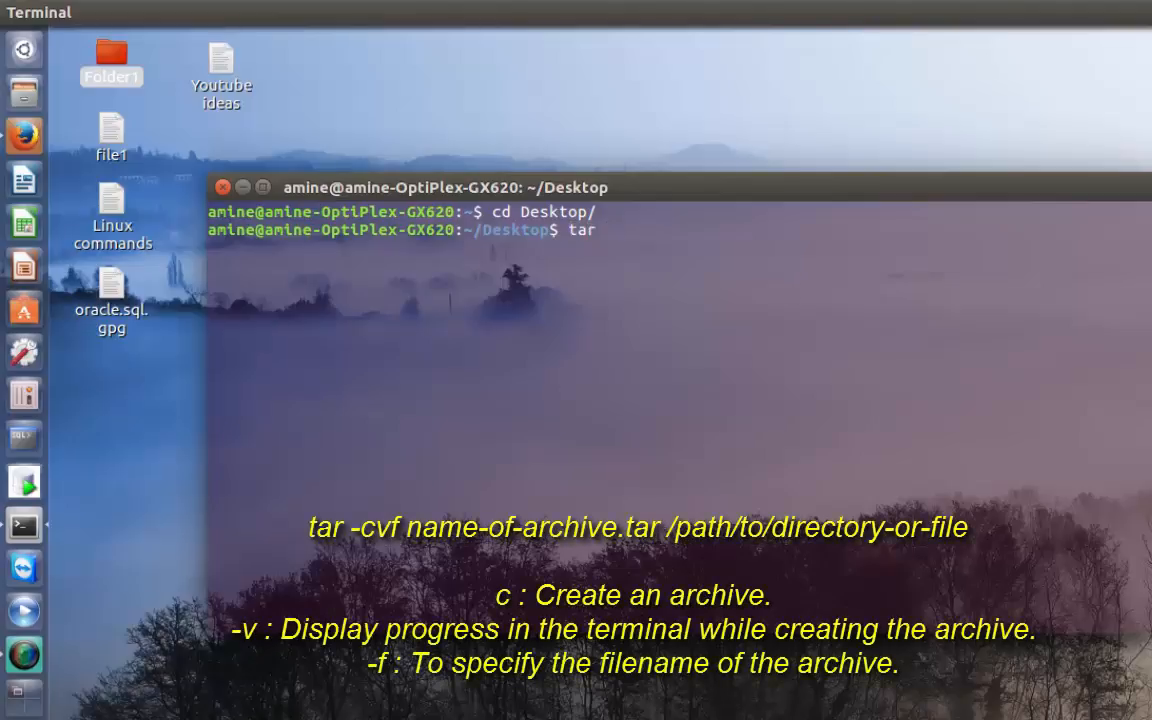
type("-cv")
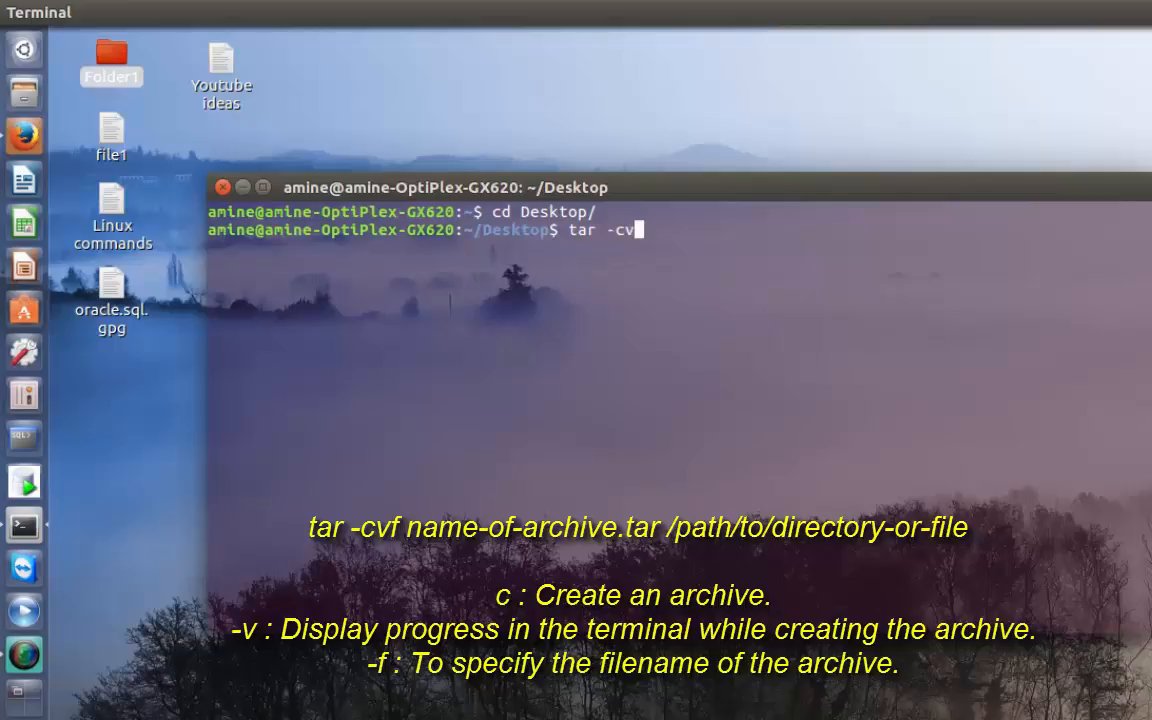
type("f")
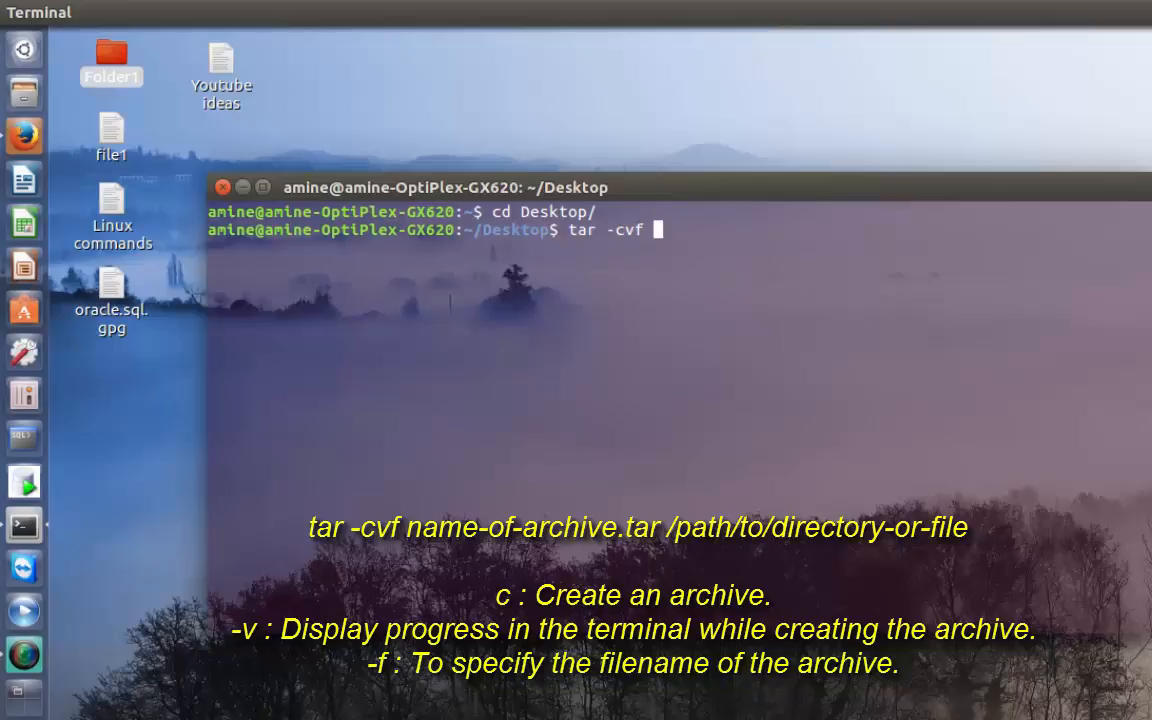
type("./")
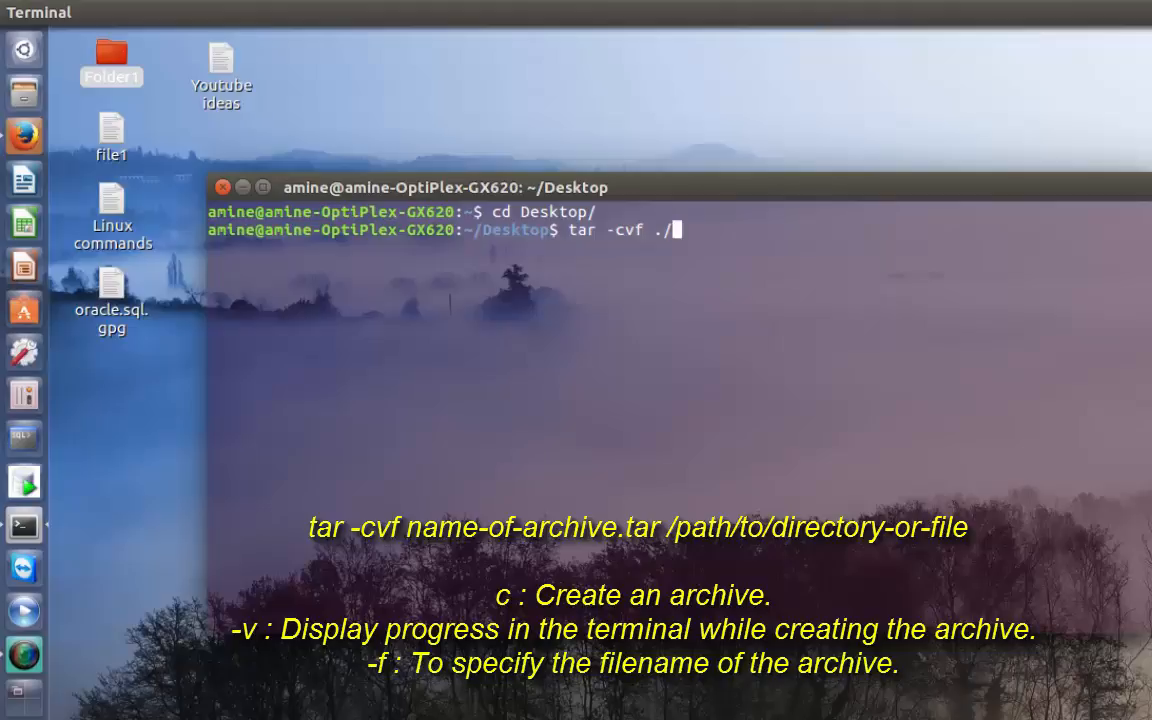
type("Folder1/")
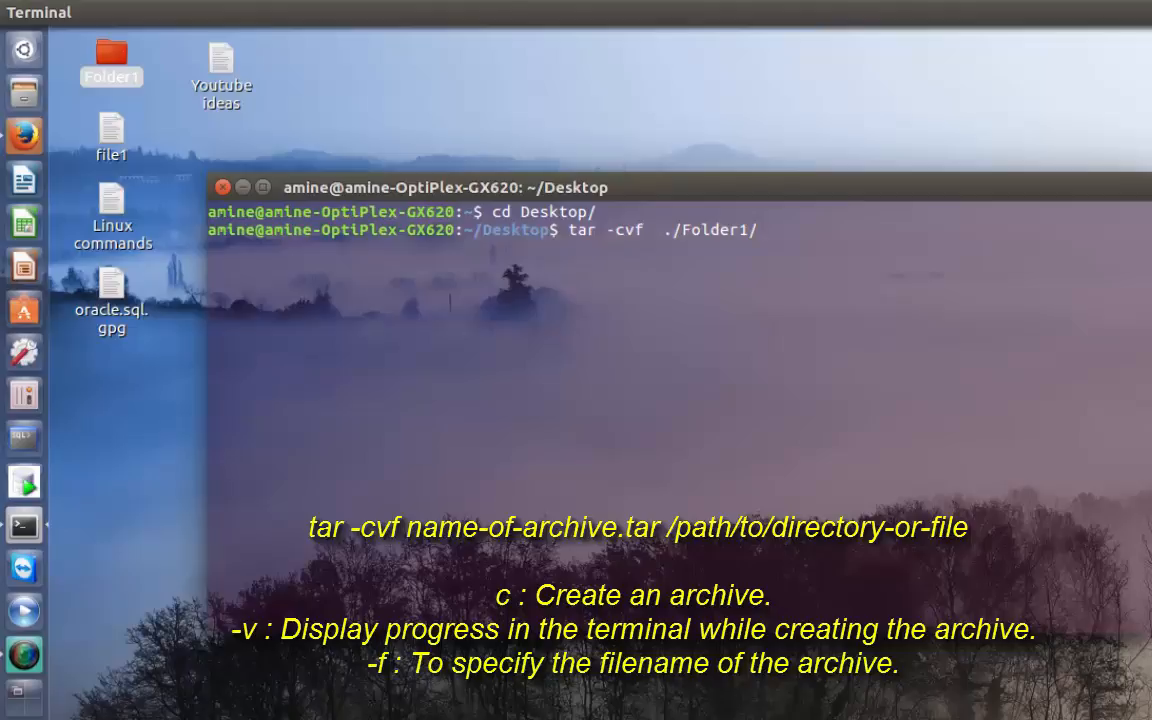
type("a")
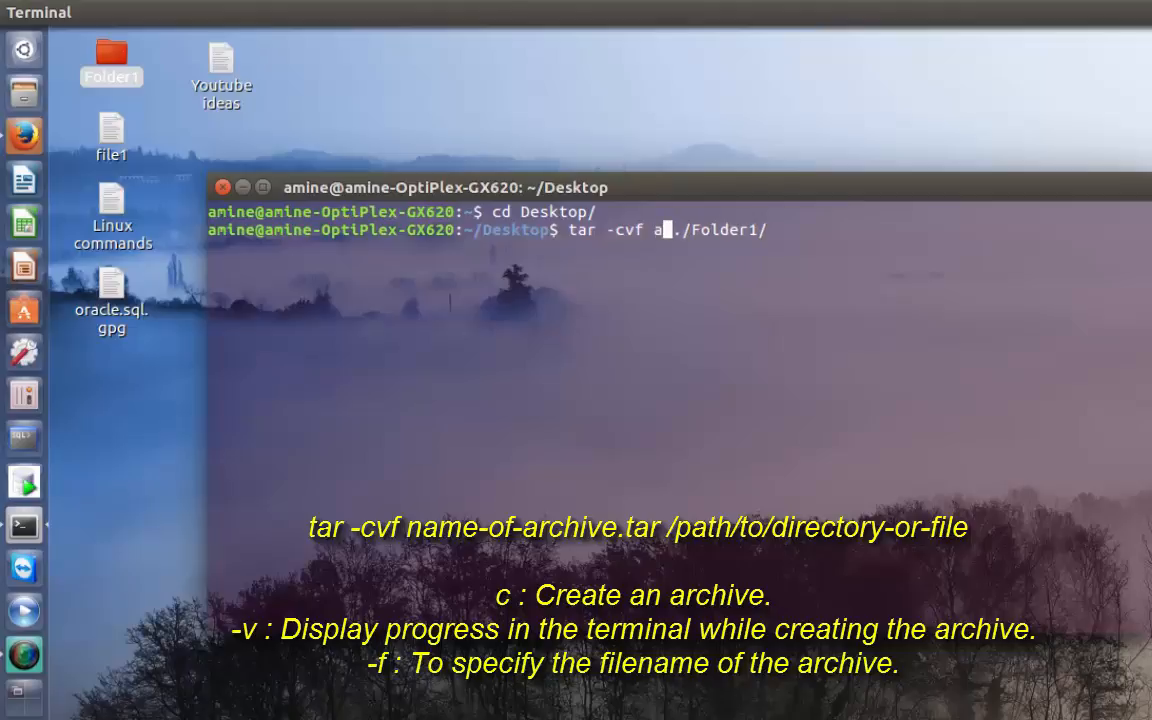
type("rchive.")
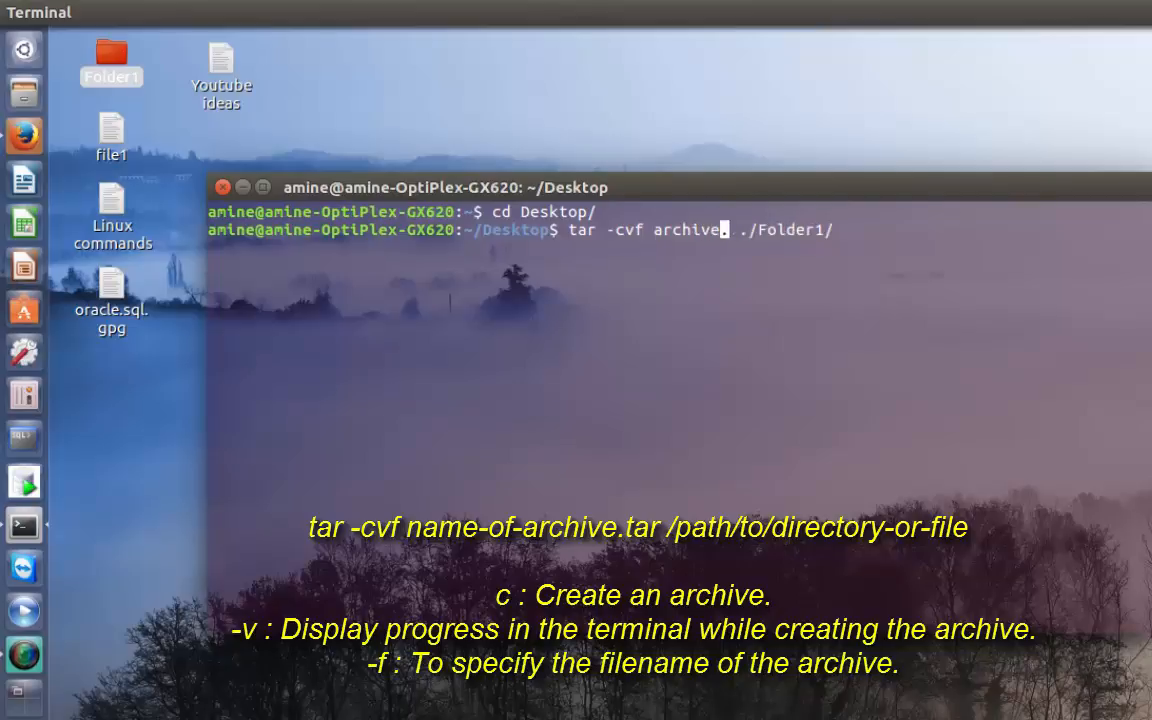
type("1")
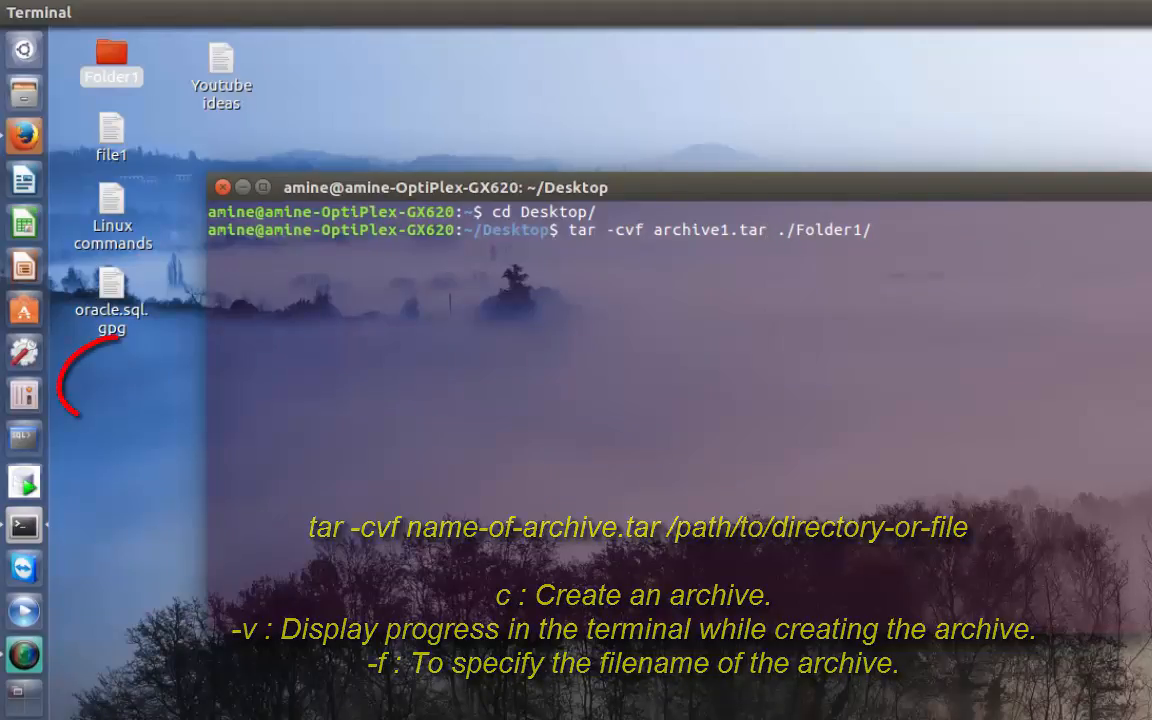
key("Return")
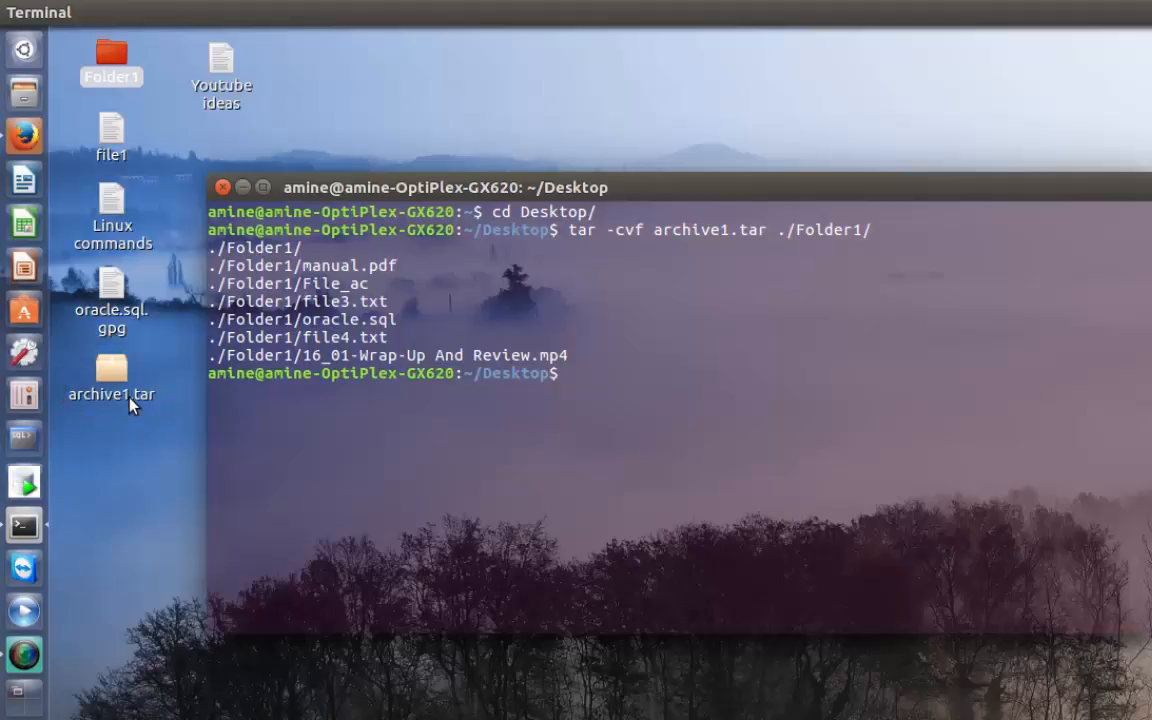
right_click(111, 62)
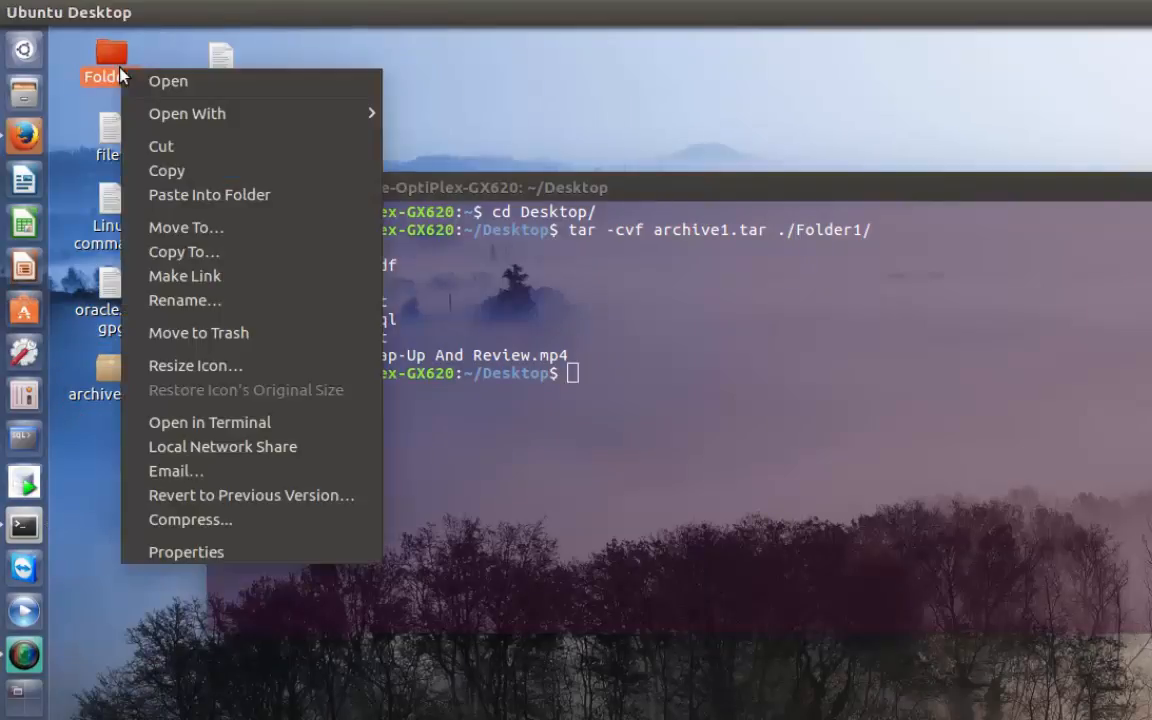
left_click(186, 552)
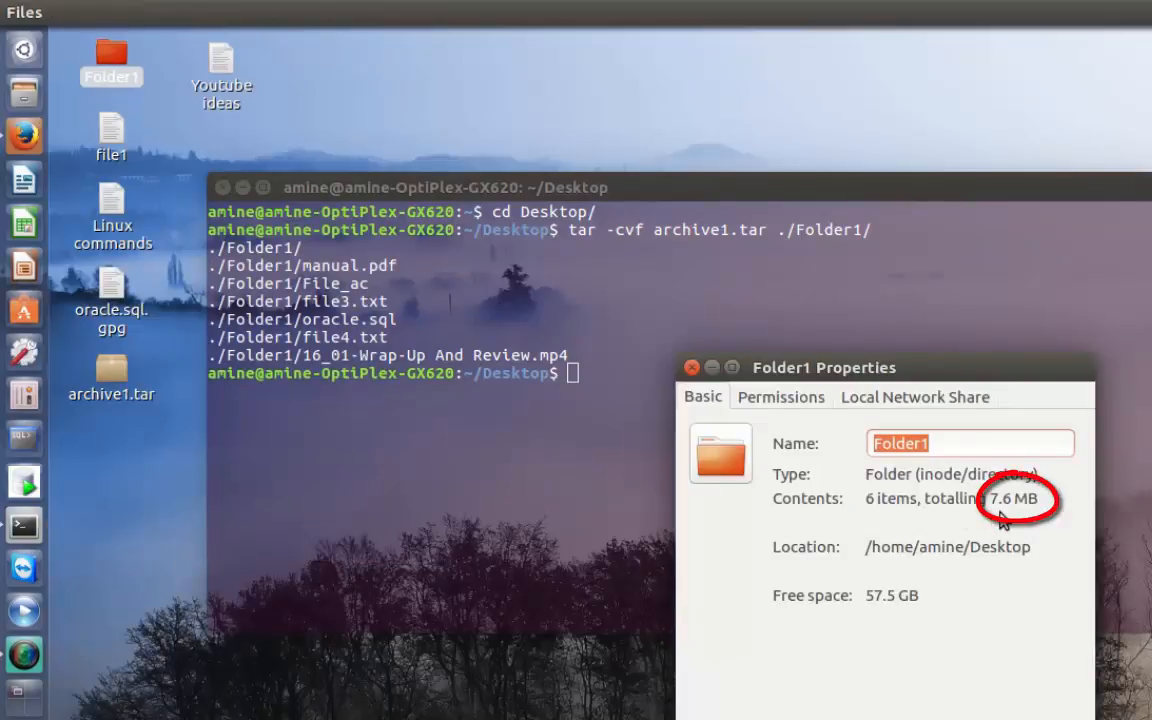
mouse_move(708, 393)
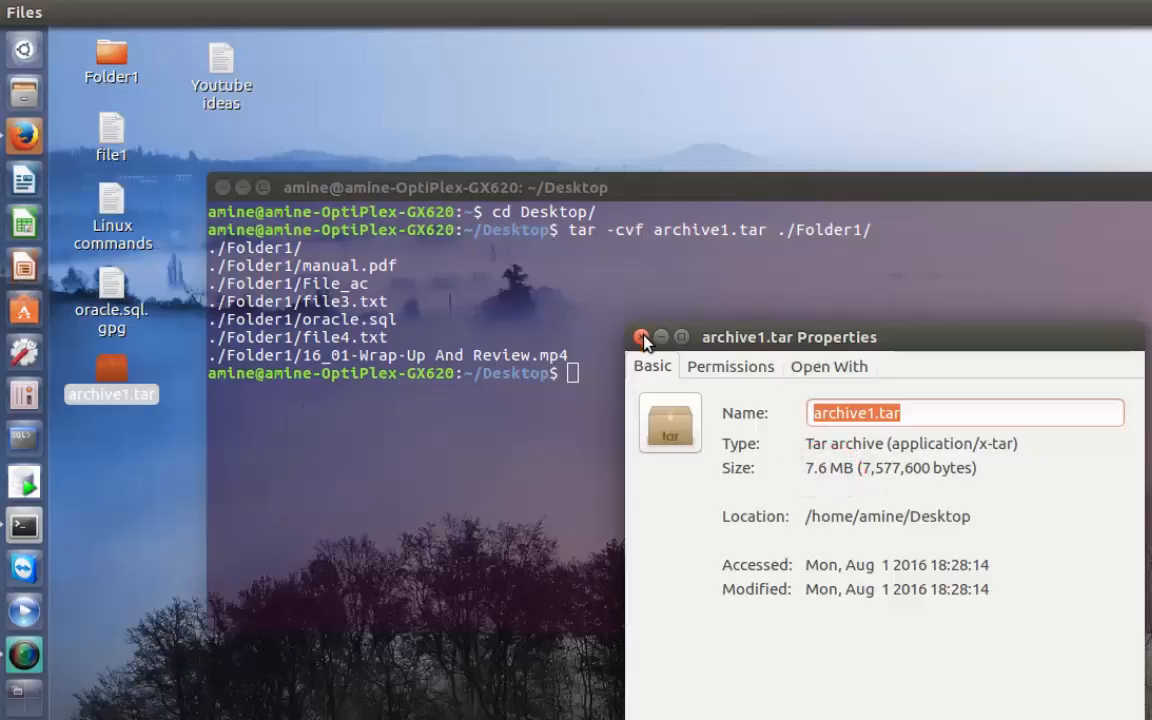
left_click(643, 336)
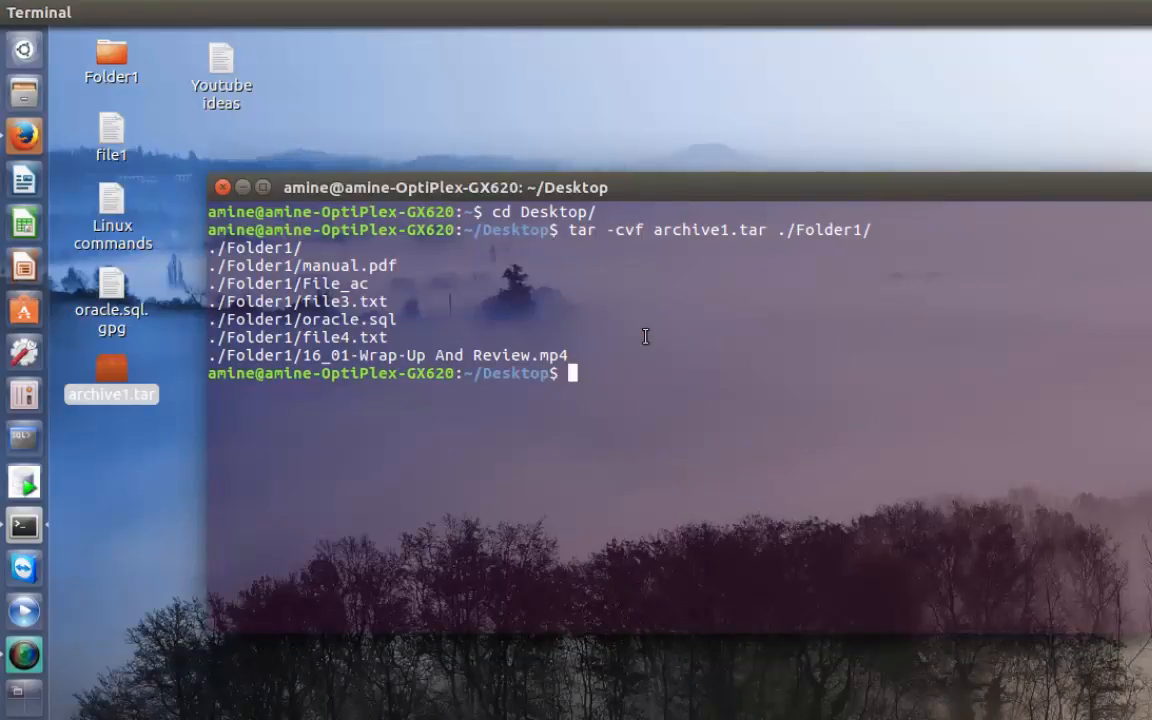
mouse_move(754, 410)
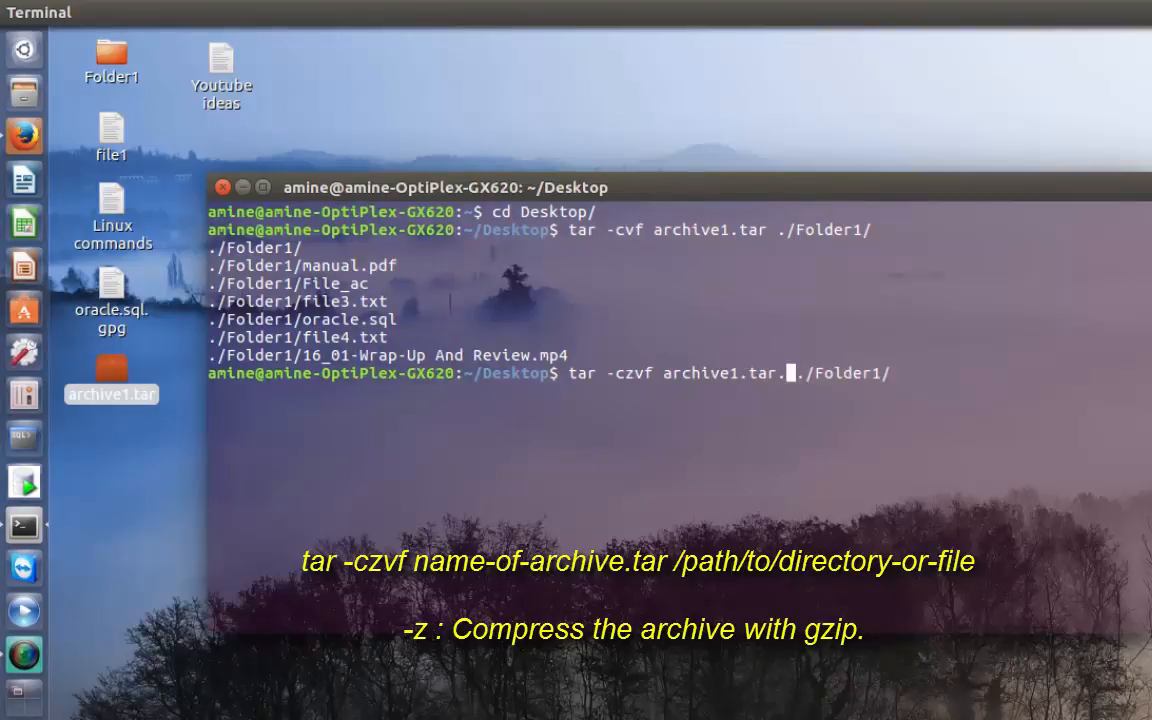
Step: Create gzip-compressed archive1.tar.gz of Folder1 with tar -czvf and check it on the Desktop
type("gz")
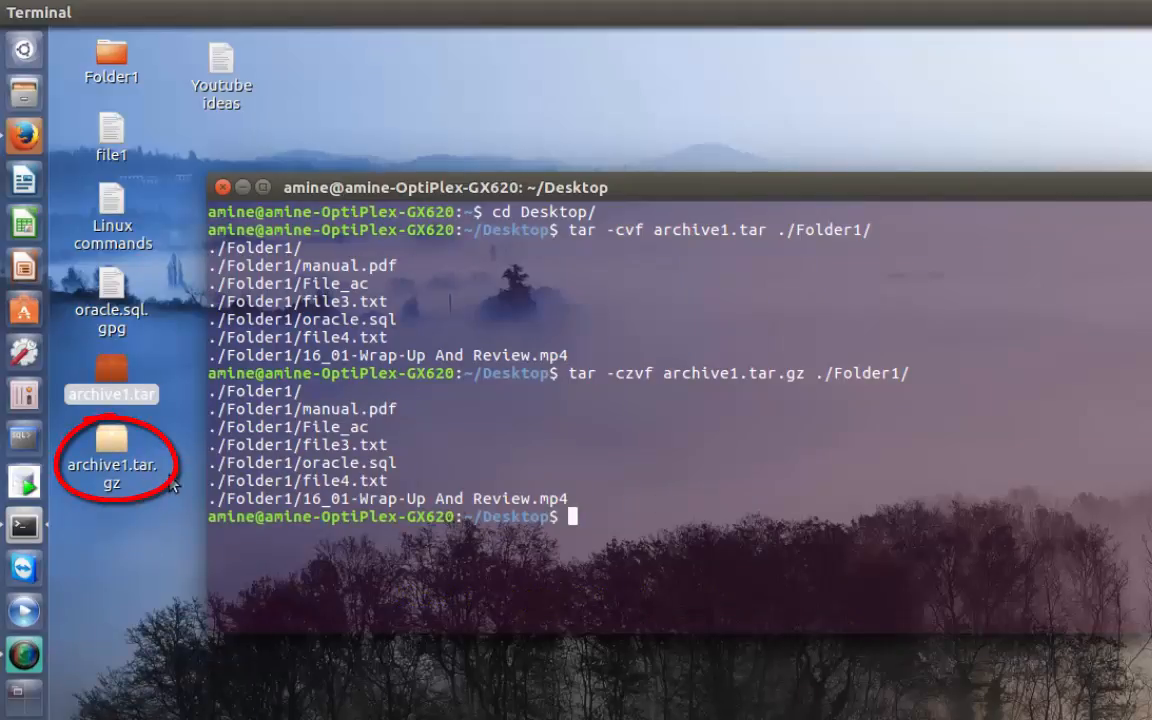
right_click(111, 462)
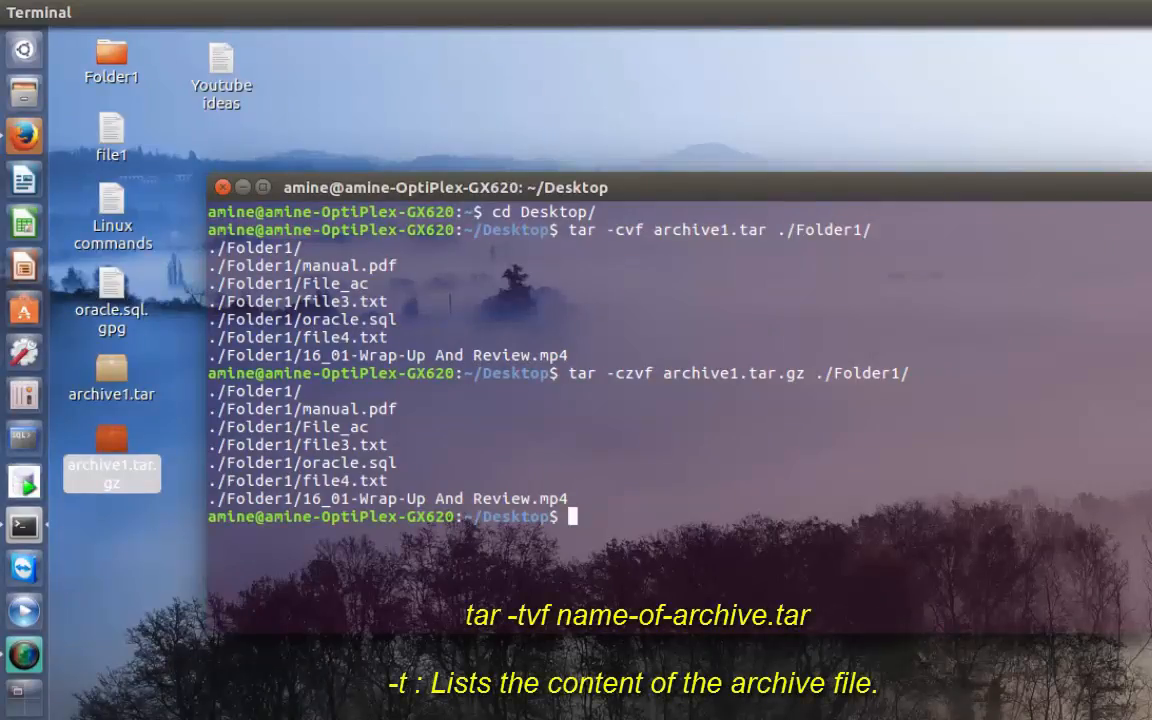
Step: List archive1.tar's seven entries with permissions, sizes and dates using tar -tvf
type("tar -czvf archive1.tar.gz ./Folder1/")
type("tar -tvf archive1.tar")
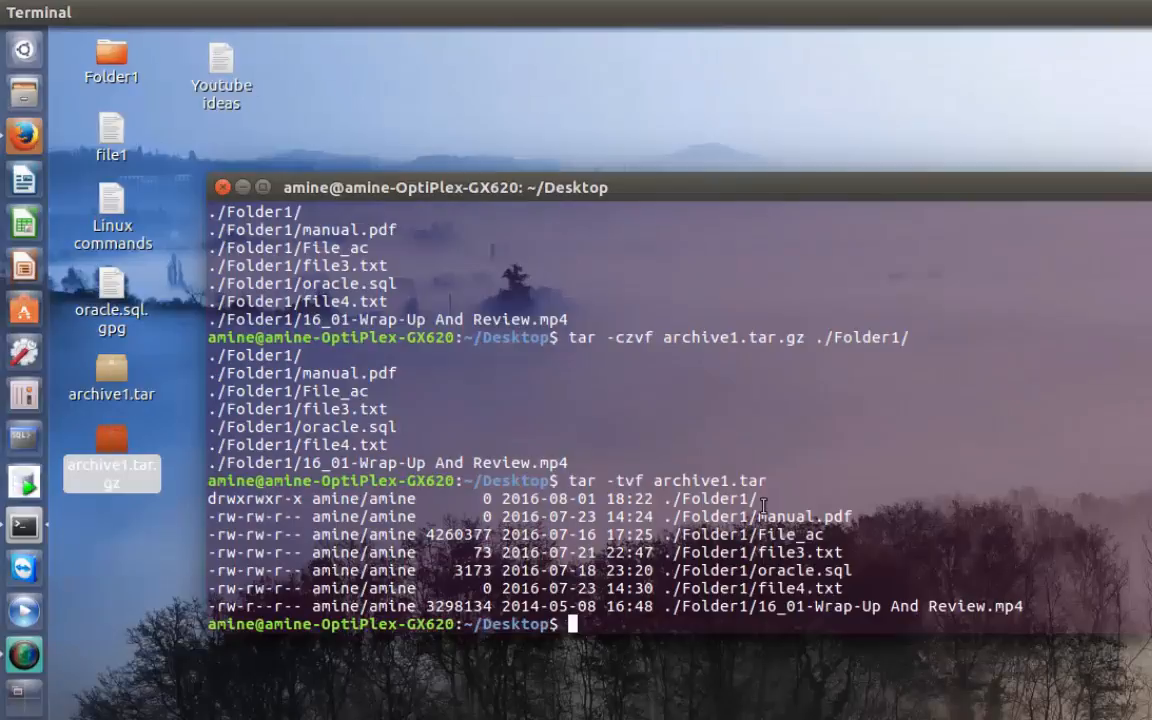
mouse_move(727, 675)
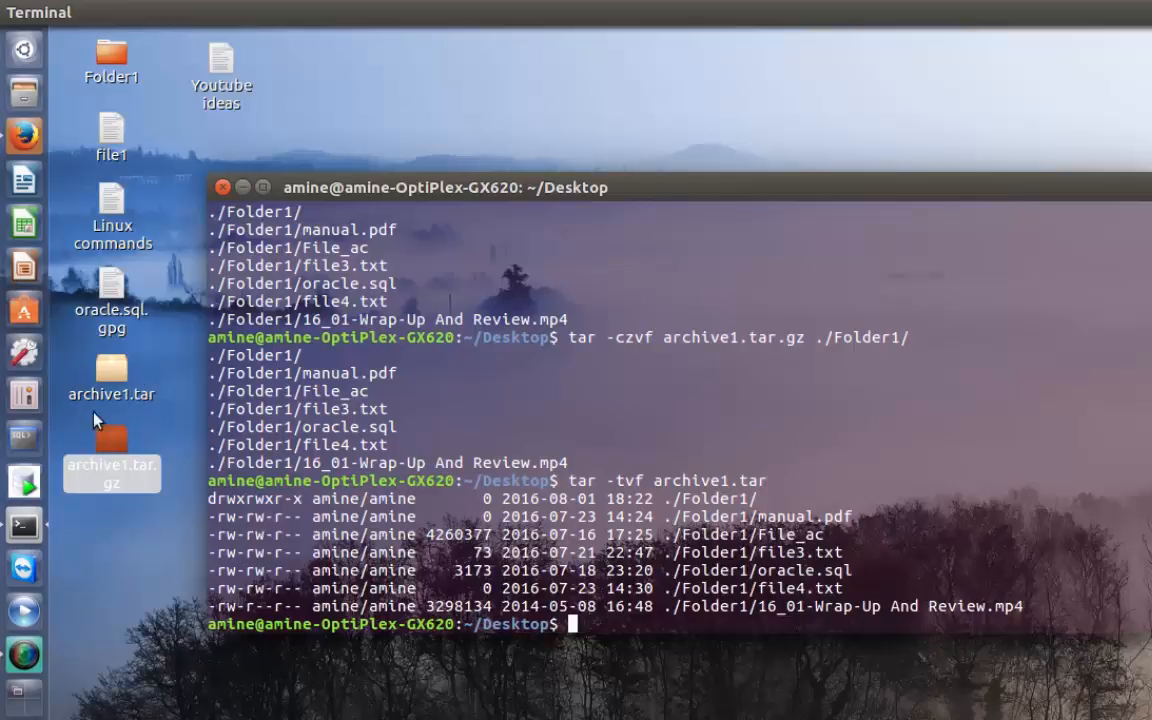
mouse_move(165, 370)
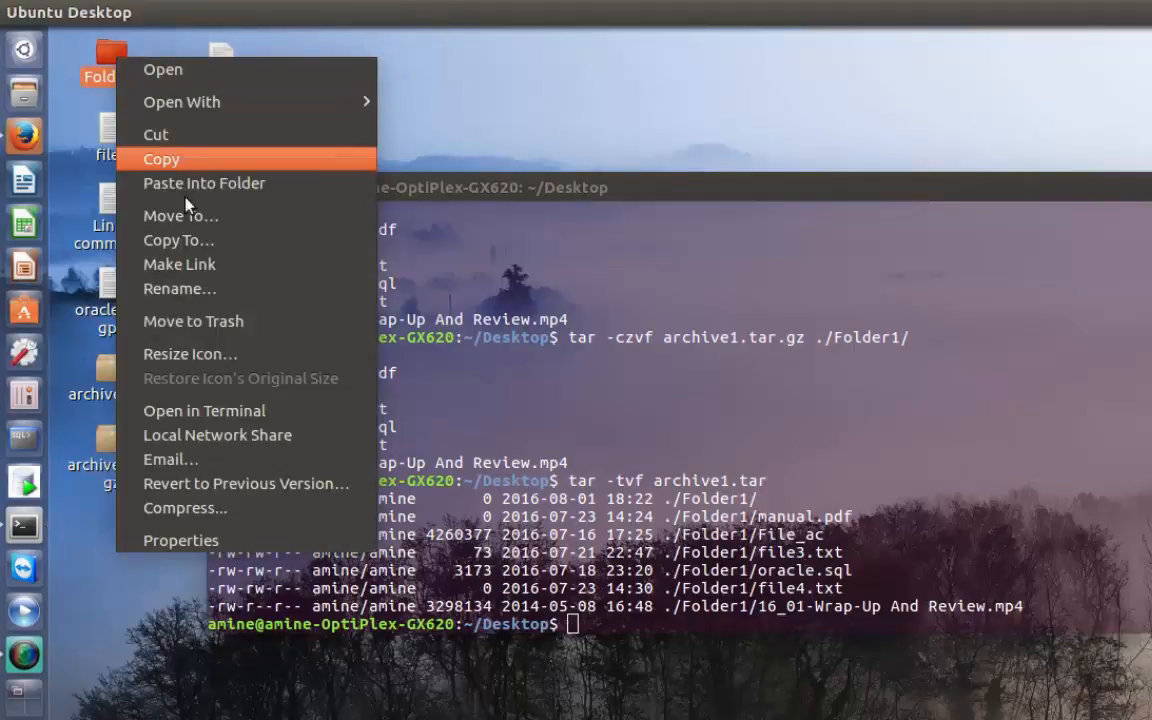
mouse_move(179, 264)
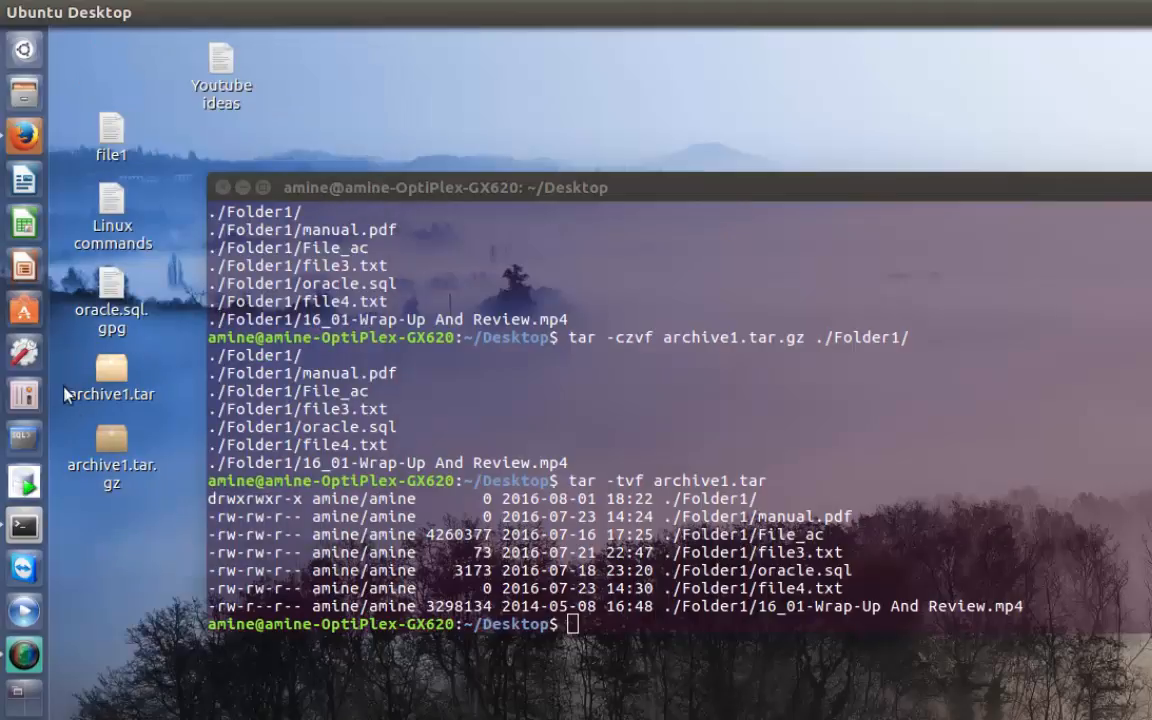
mouse_move(172, 415)
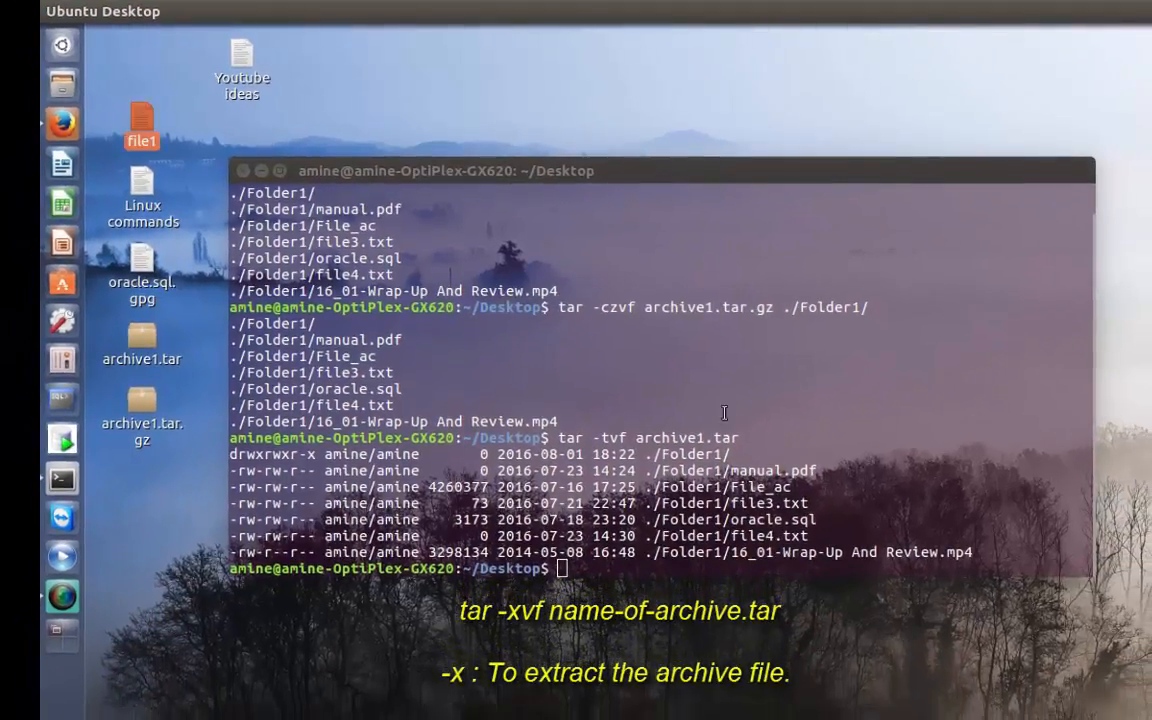
Step: Extract archive1.tar with tar -xvf and confirm Folder1's six files in Files
type("tar -tvf archive1.tar")
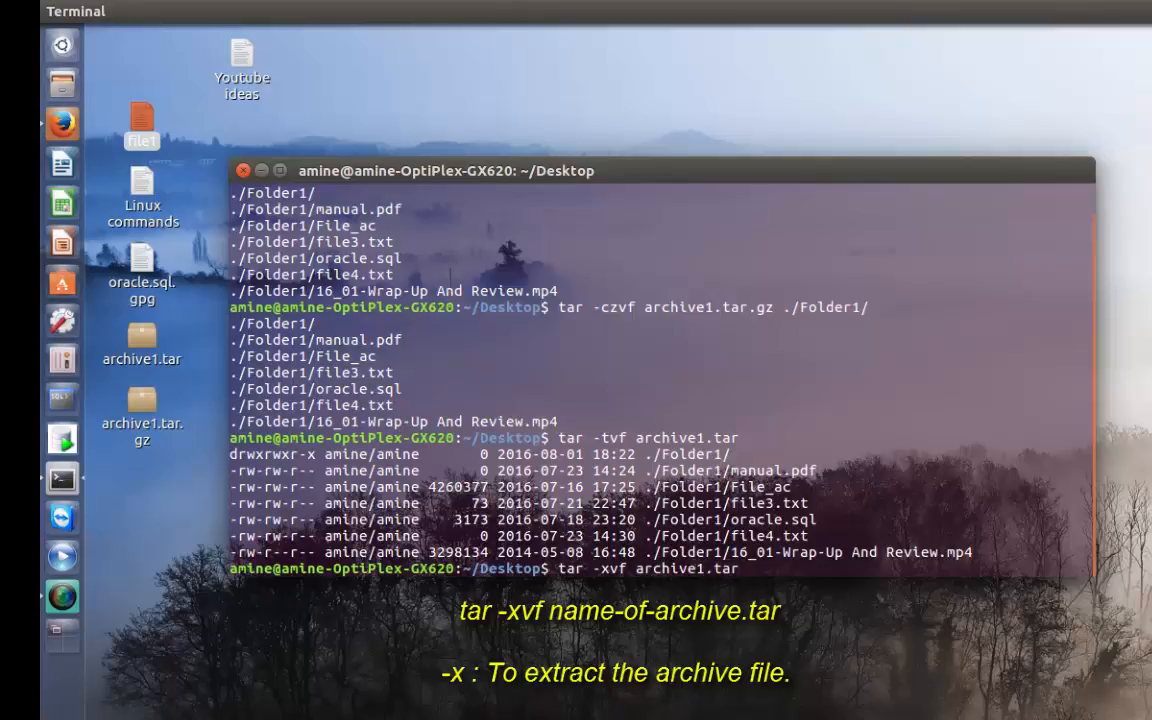
key("Return")
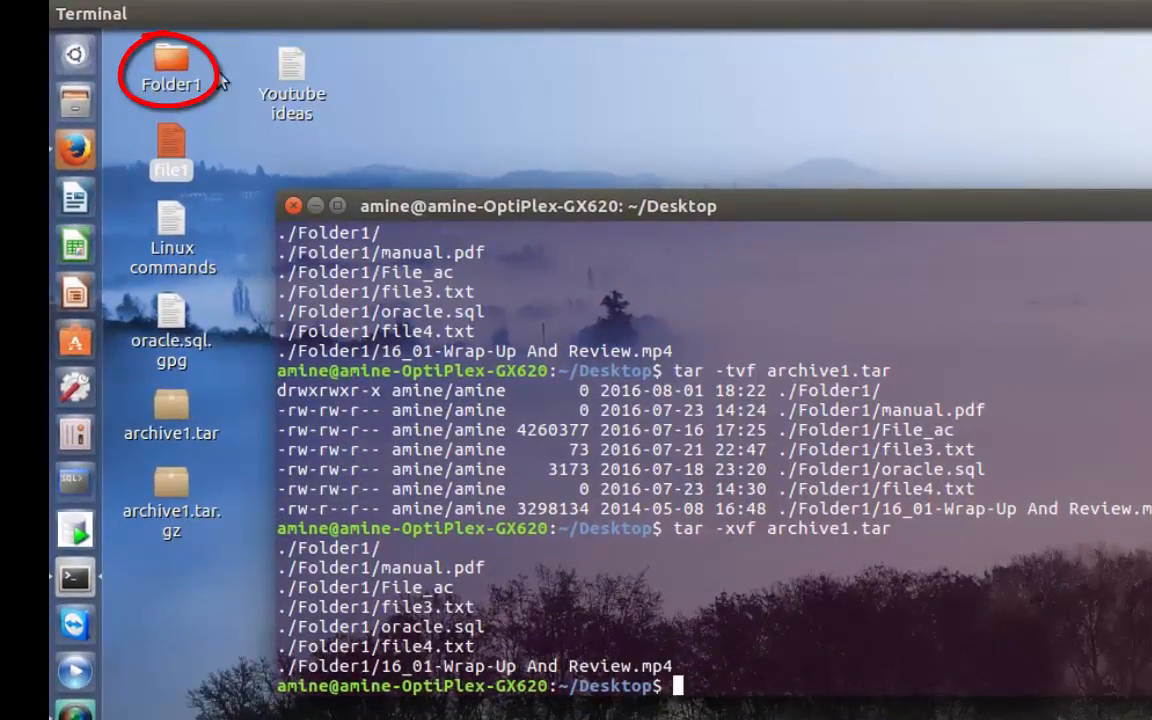
left_click(170, 75)
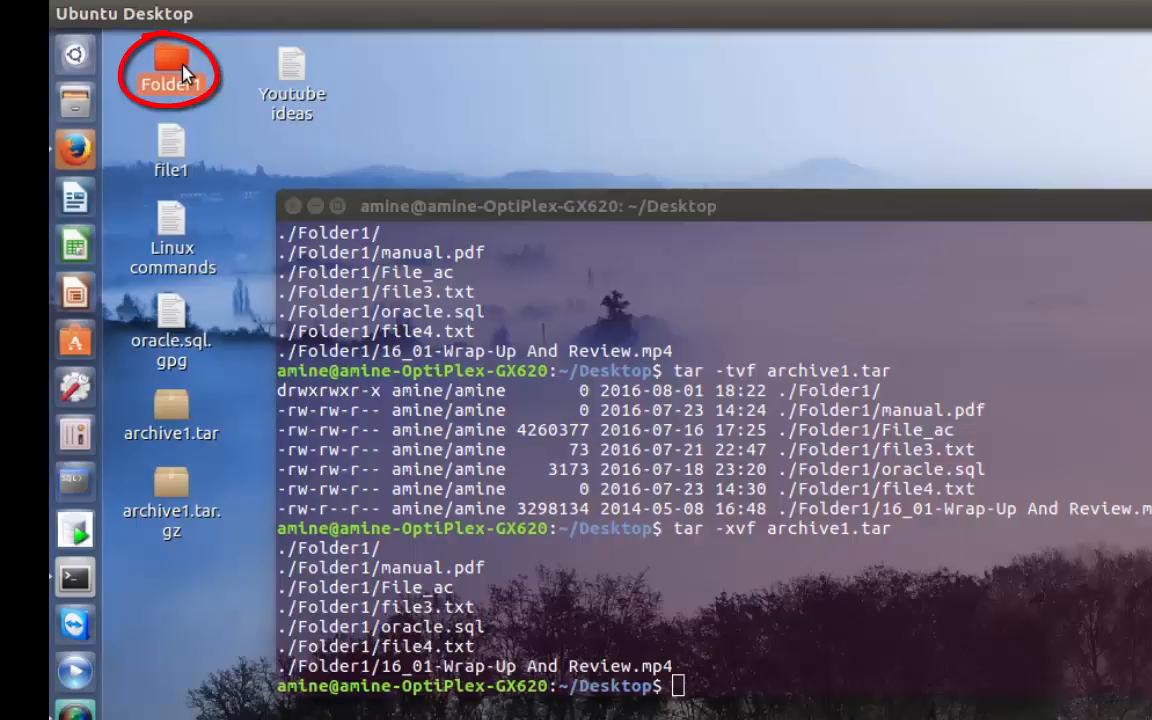
double_click(170, 65)
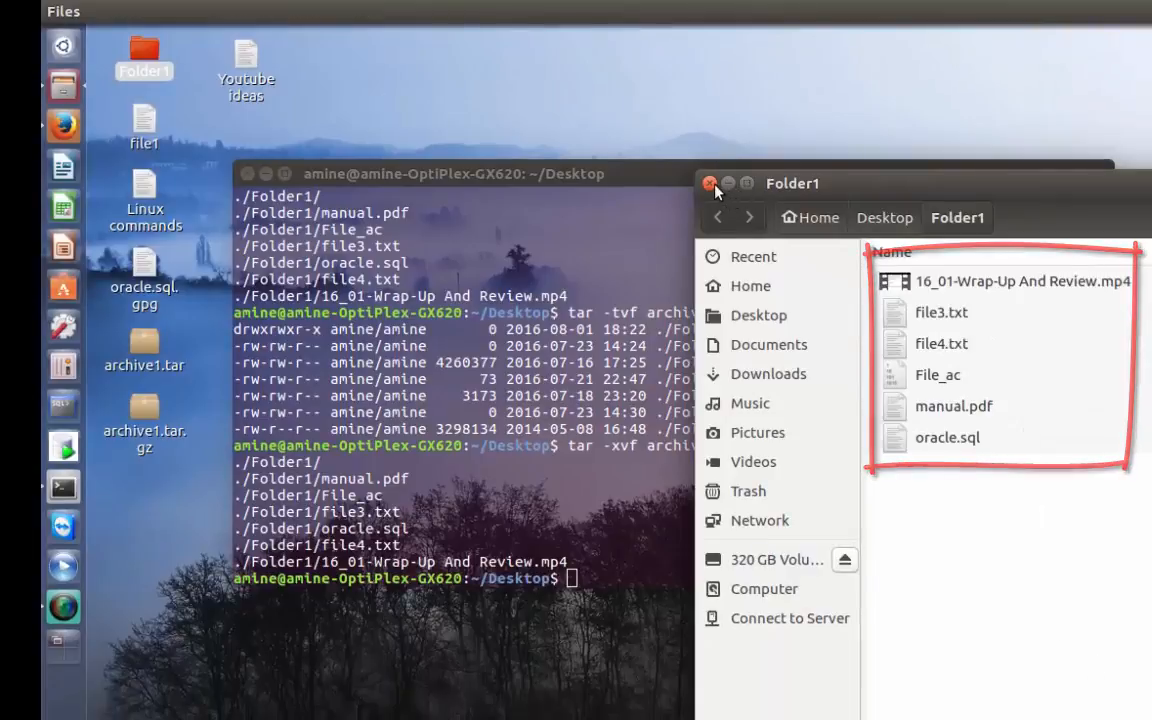
left_click(711, 183)
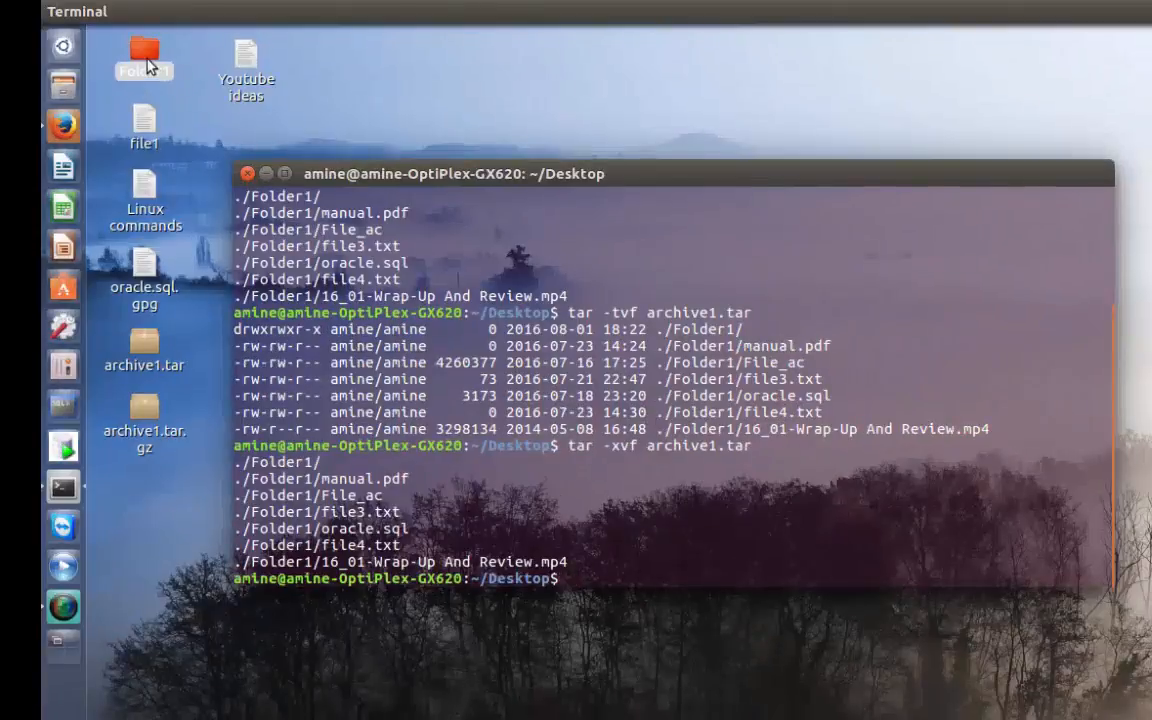
Step: Extract only ./Folder1/oracle.sql from archive1.tar and check the recreated Folder1
right_click(143, 57)
type("tar -tvf archive1.tar")
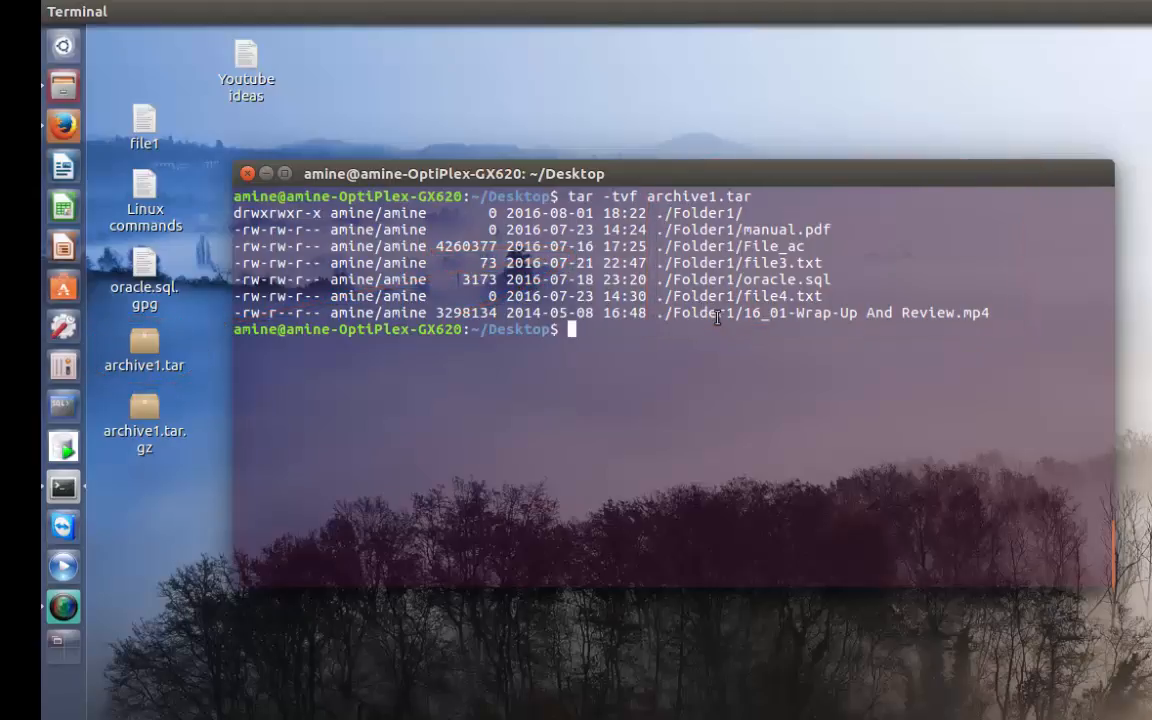
mouse_move(825, 289)
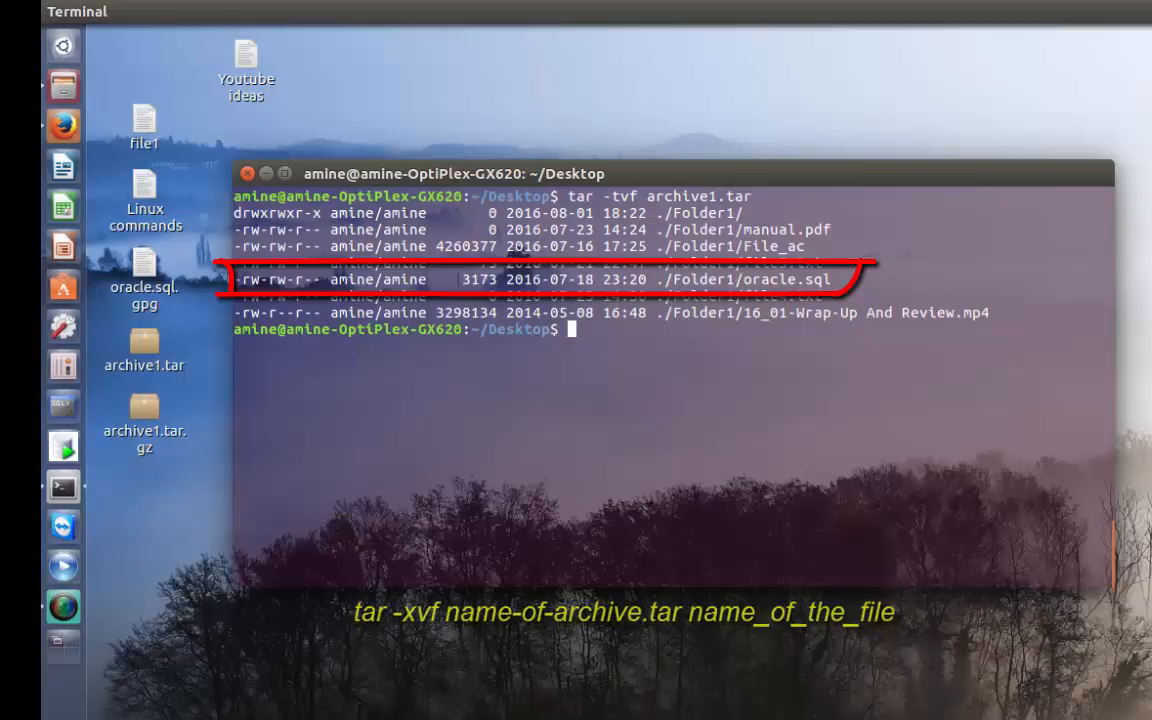
type("tar -xvf archive1.tar ./Folder1/oracle.sql")
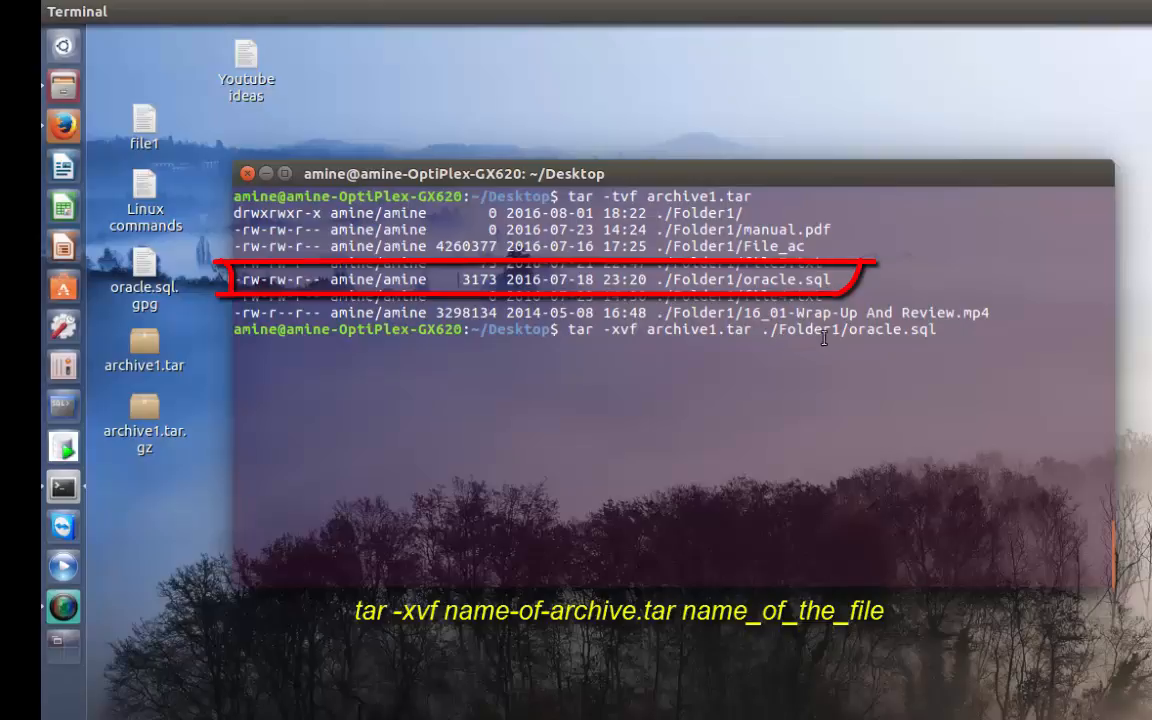
mouse_move(933, 337)
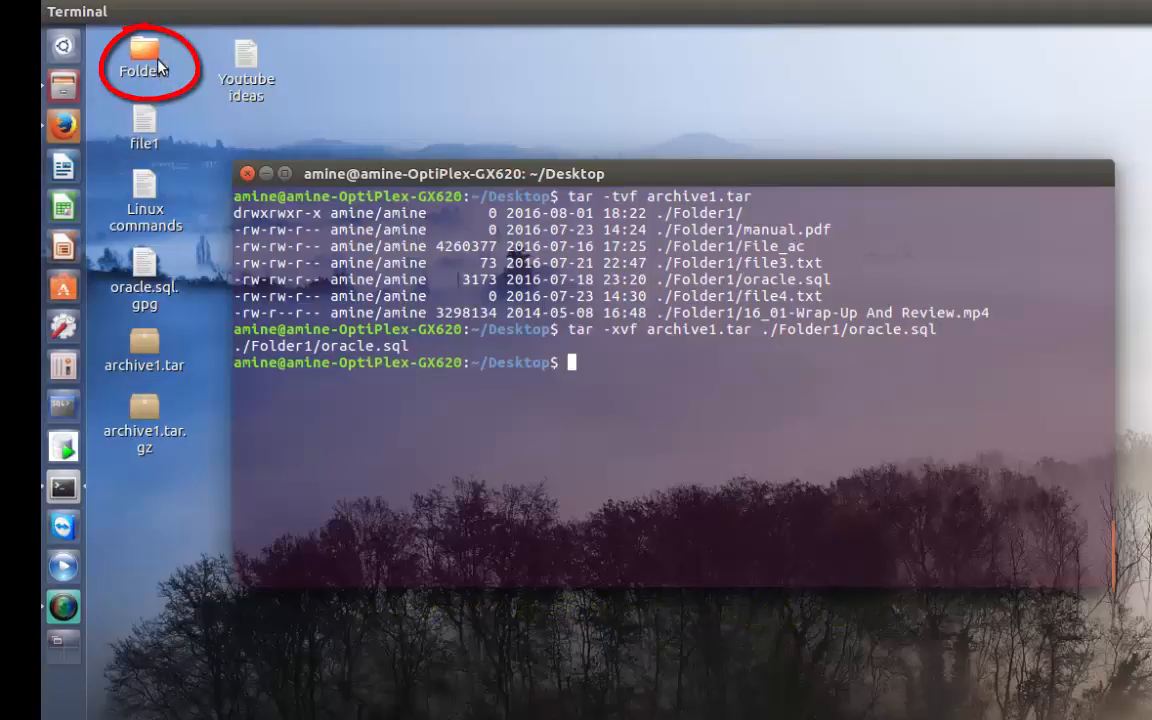
double_click(143, 55)
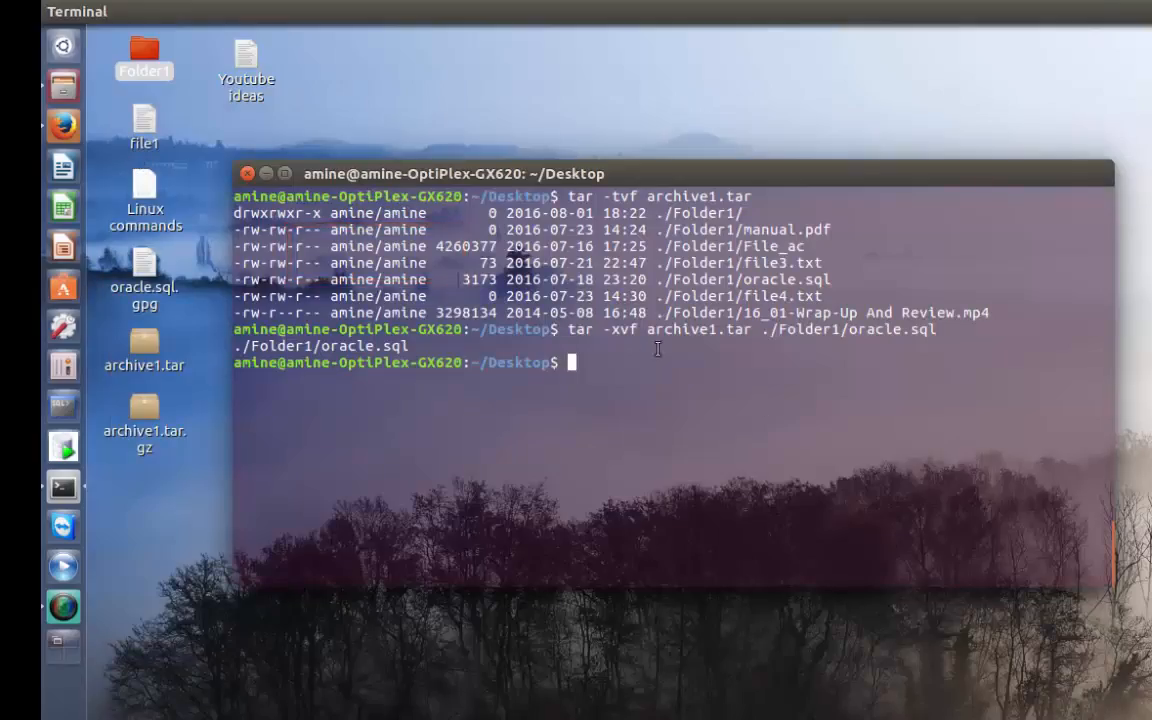
mouse_move(858, 340)
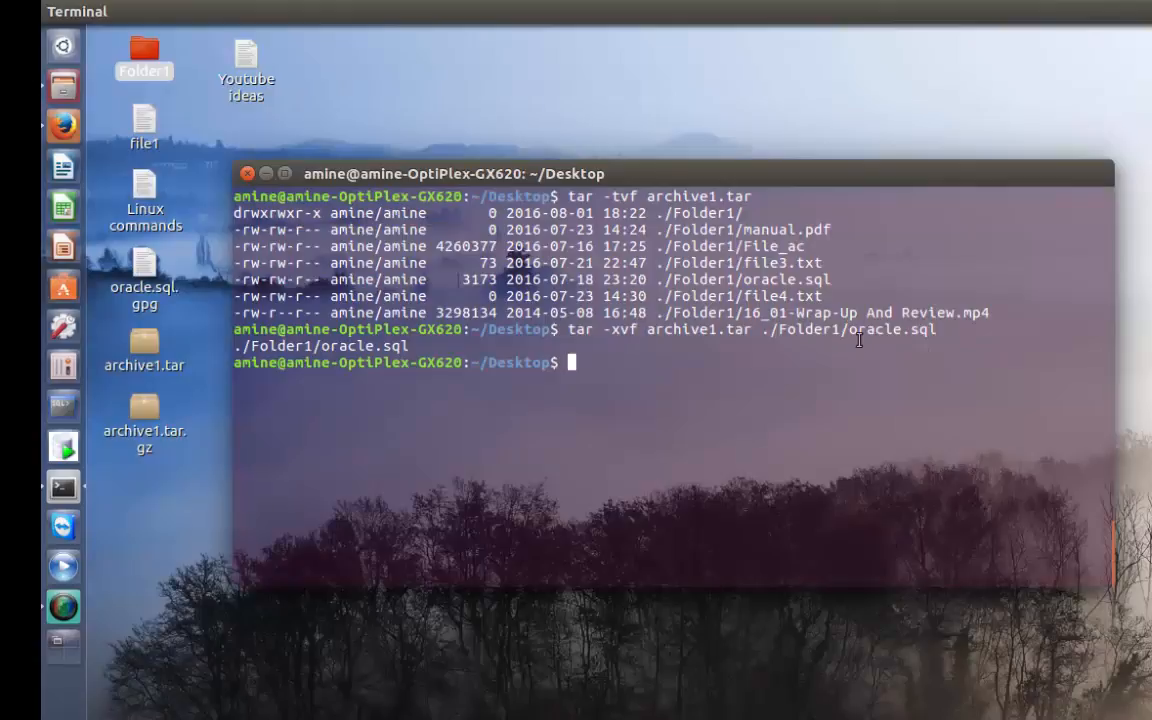
mouse_move(825, 338)
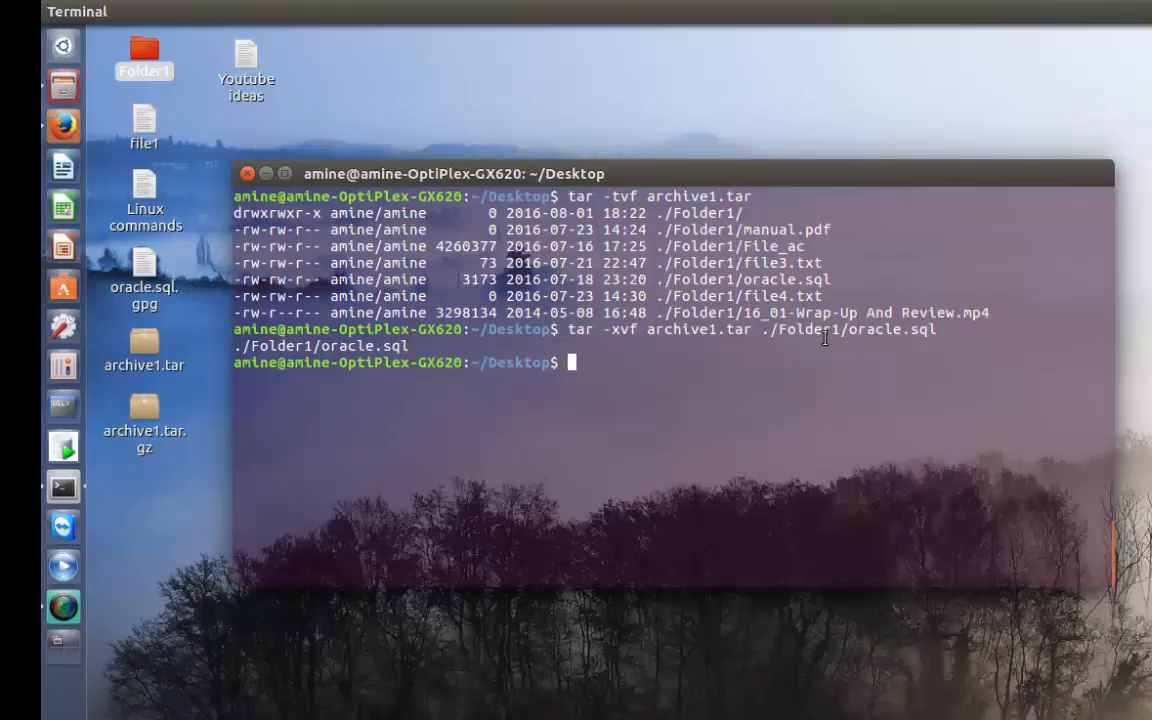
mouse_move(857, 341)
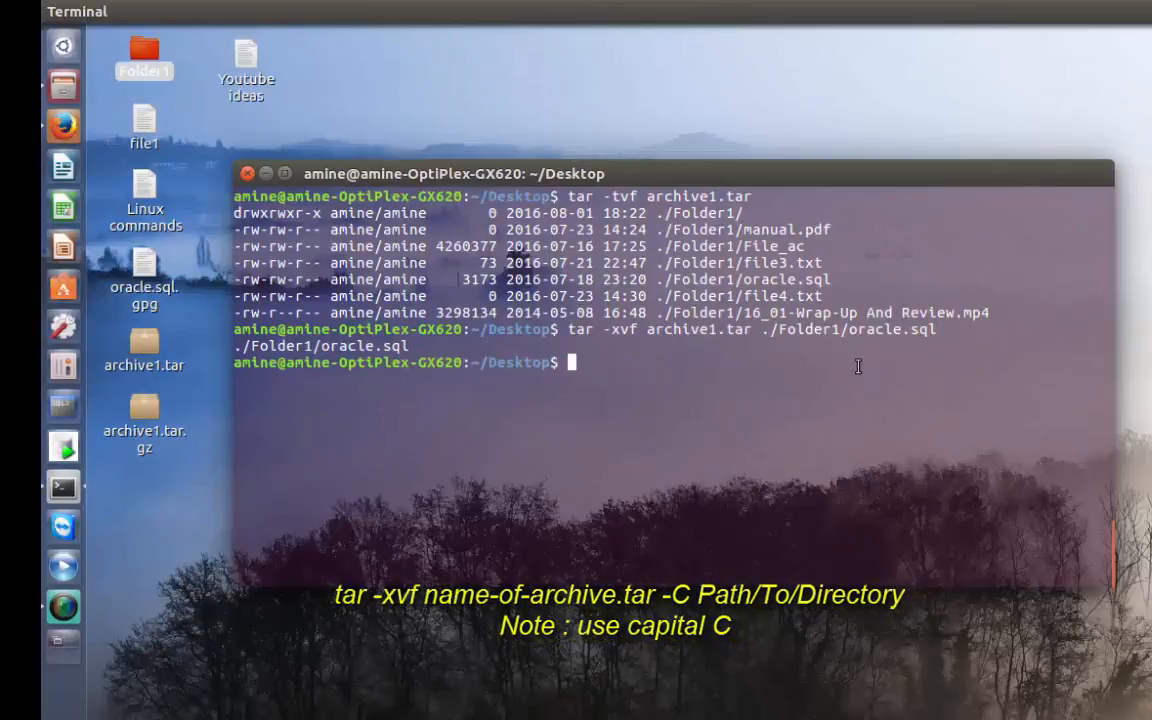
mouse_move(750, 403)
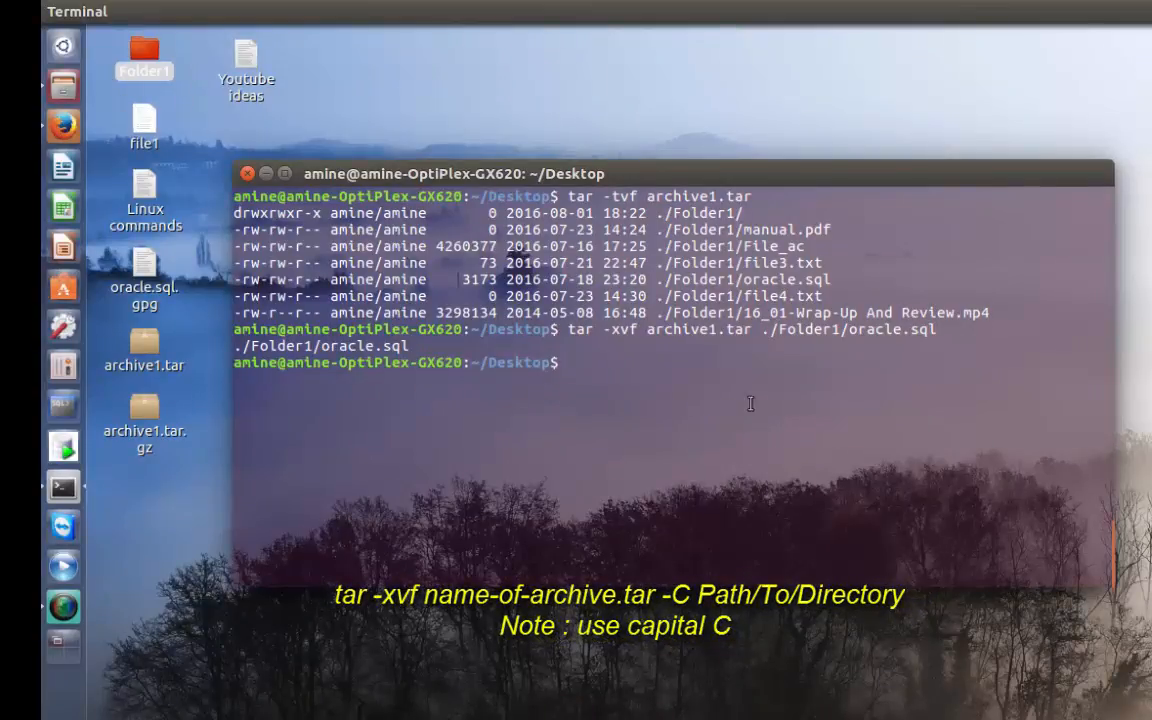
Step: Extract archive1.tar into /home/amijne/Downloads using tar -xvf with the -C option
type("tar -xvf archive1.tar ./Folder1/oracle.sql")
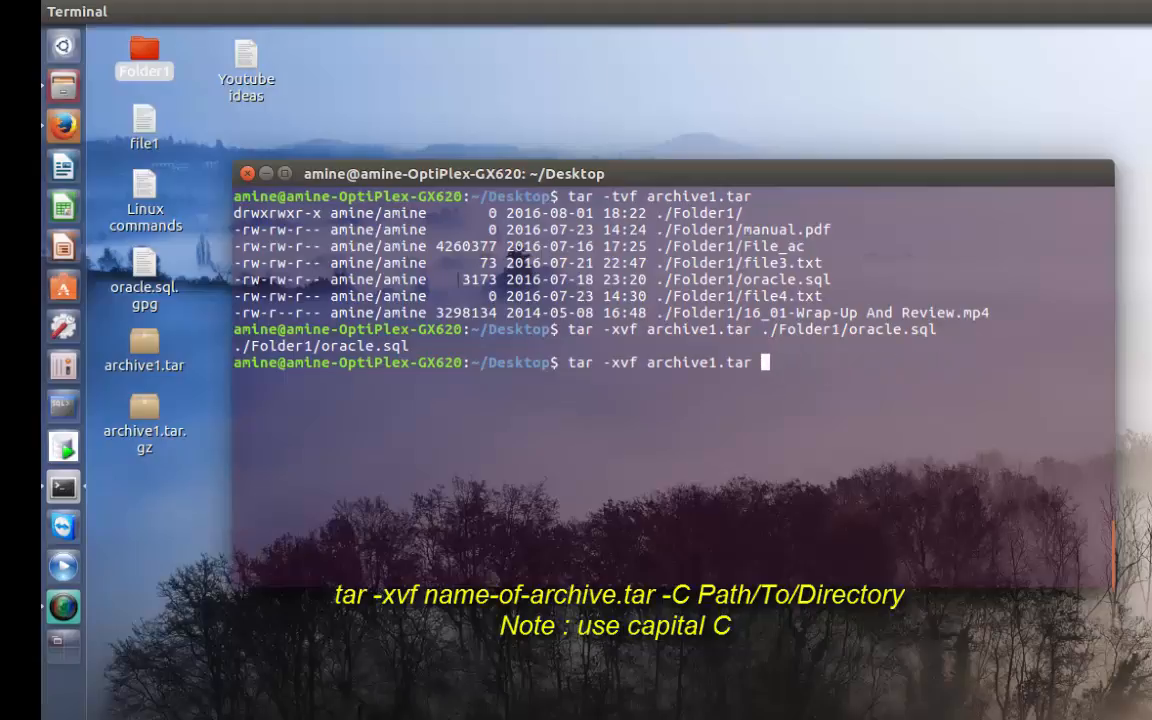
type("-")
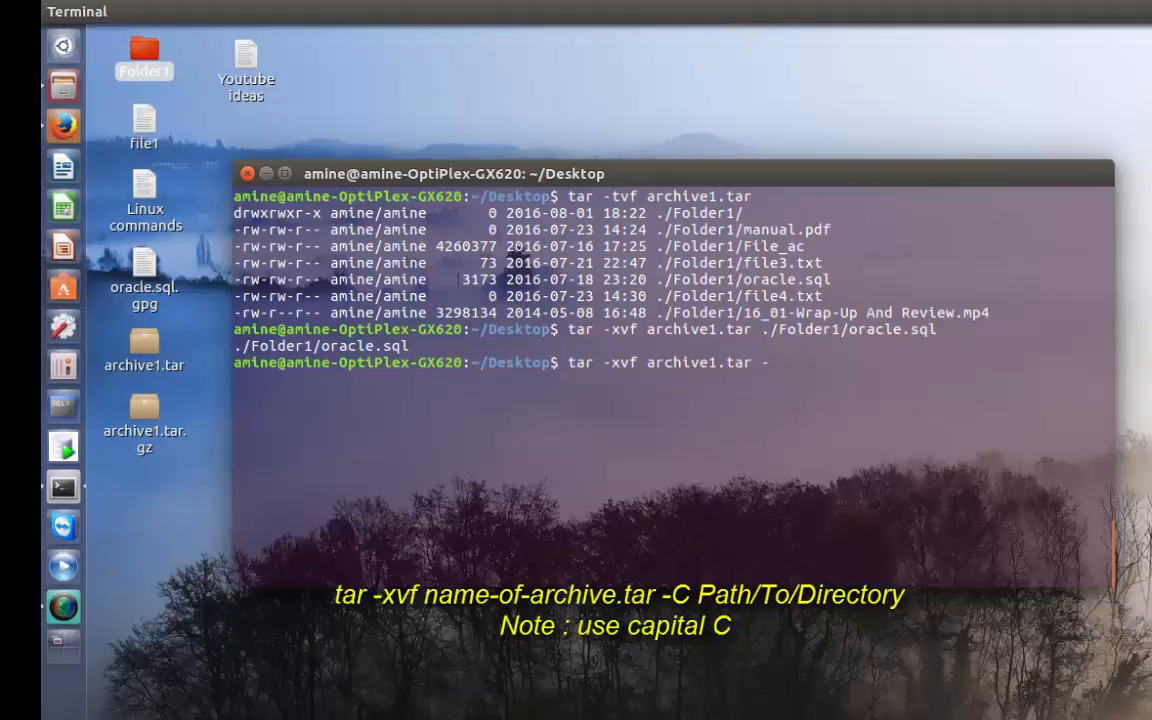
type("C")
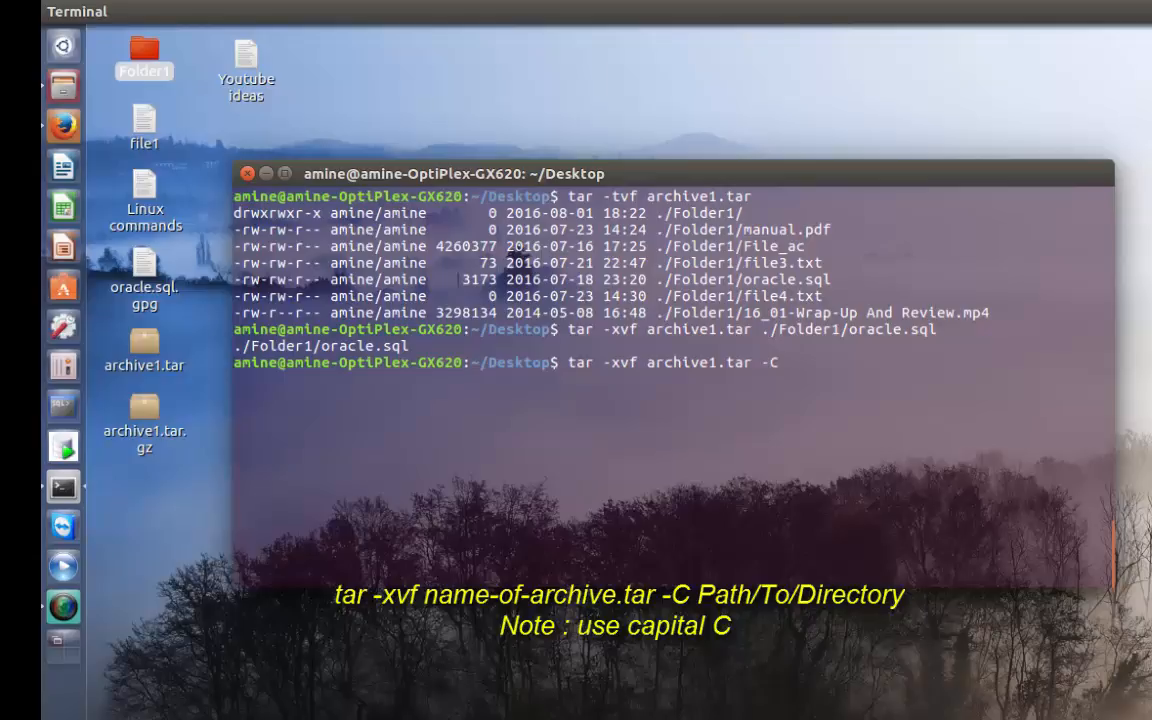
type("/")
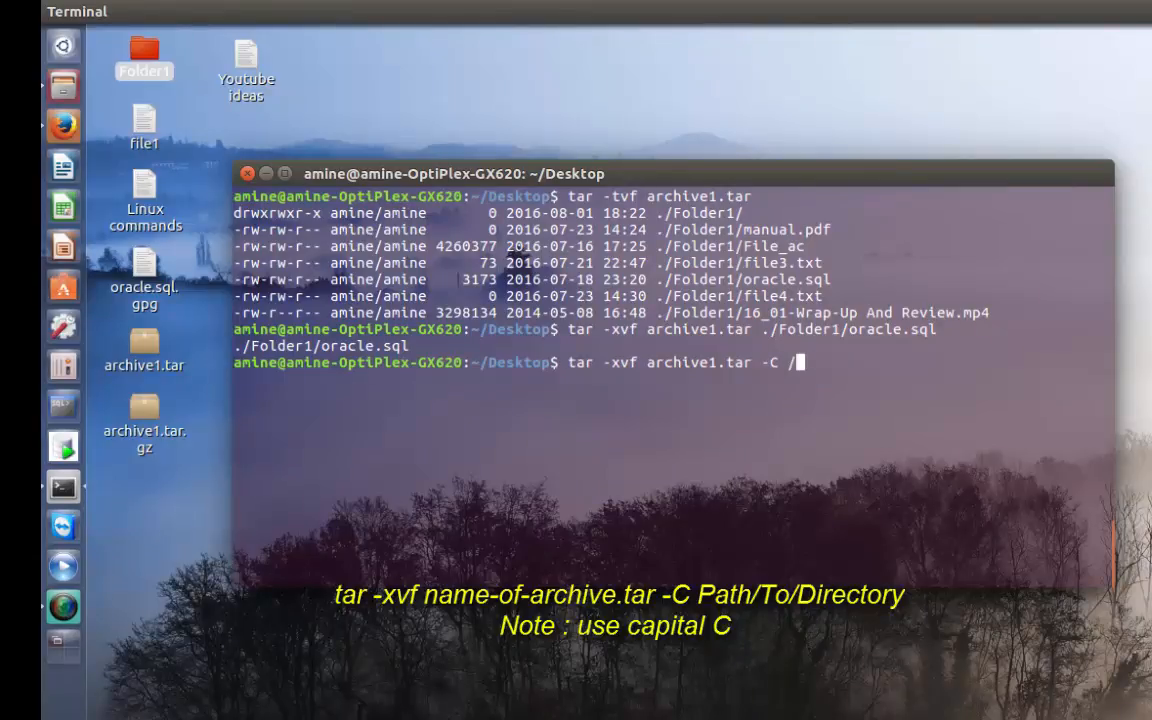
type("home")
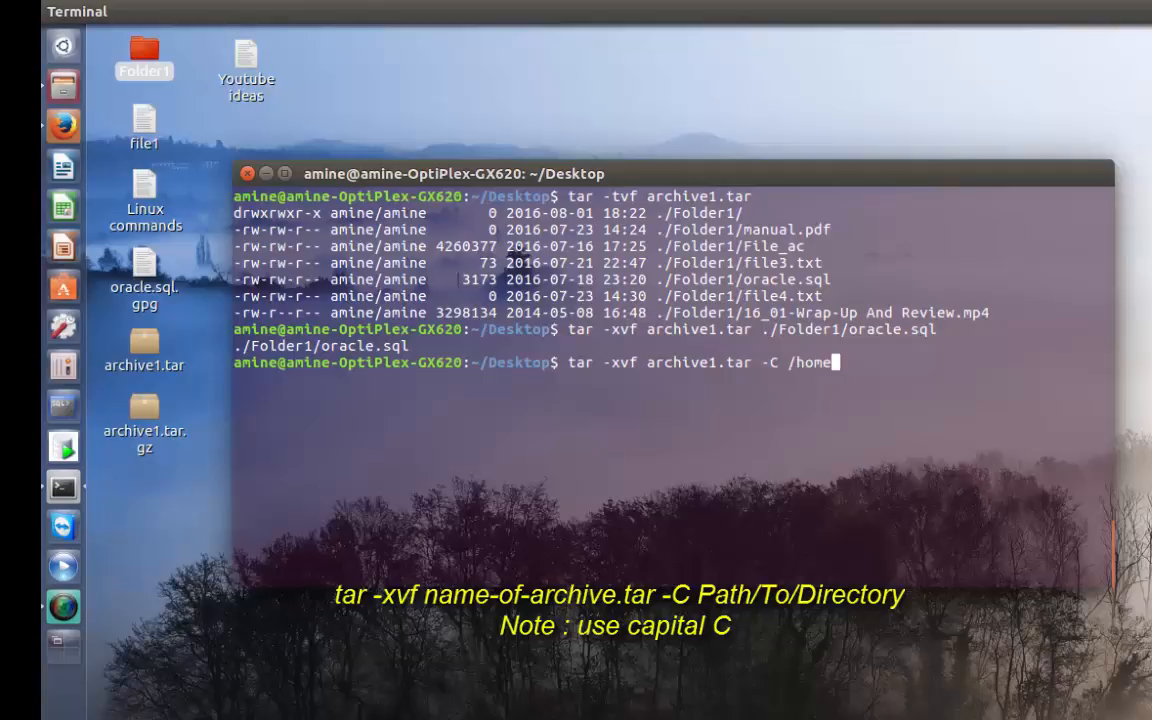
type("amijne/Downloads/")
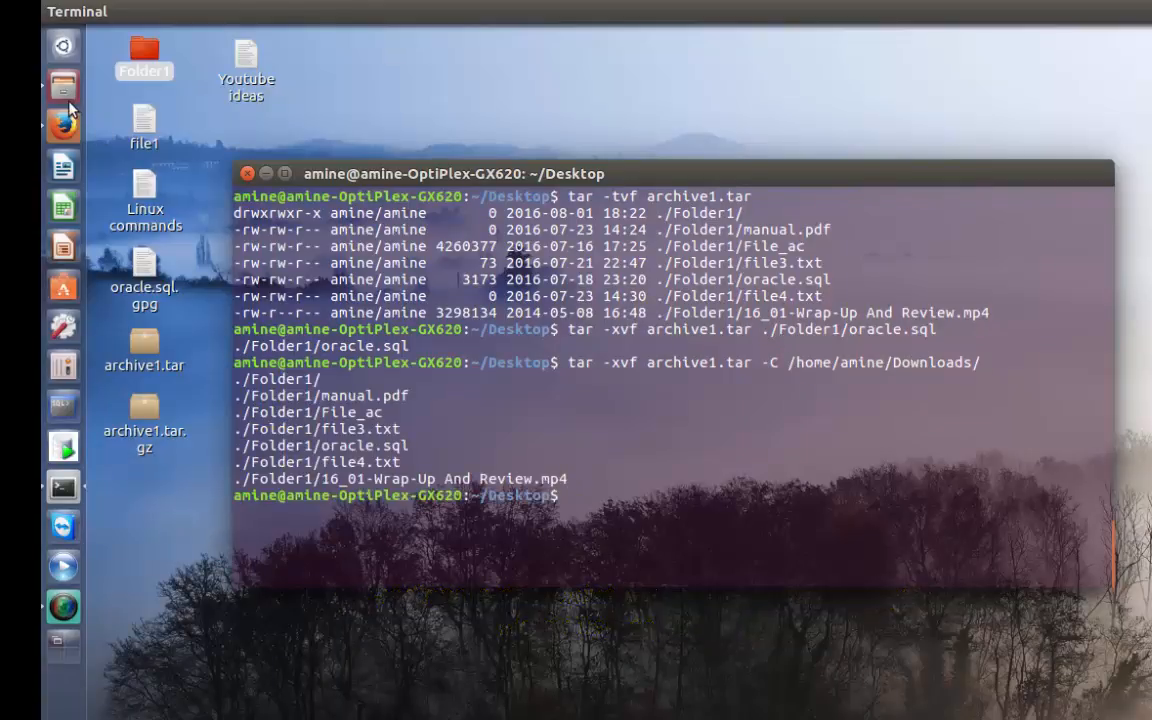
left_click(63, 85)
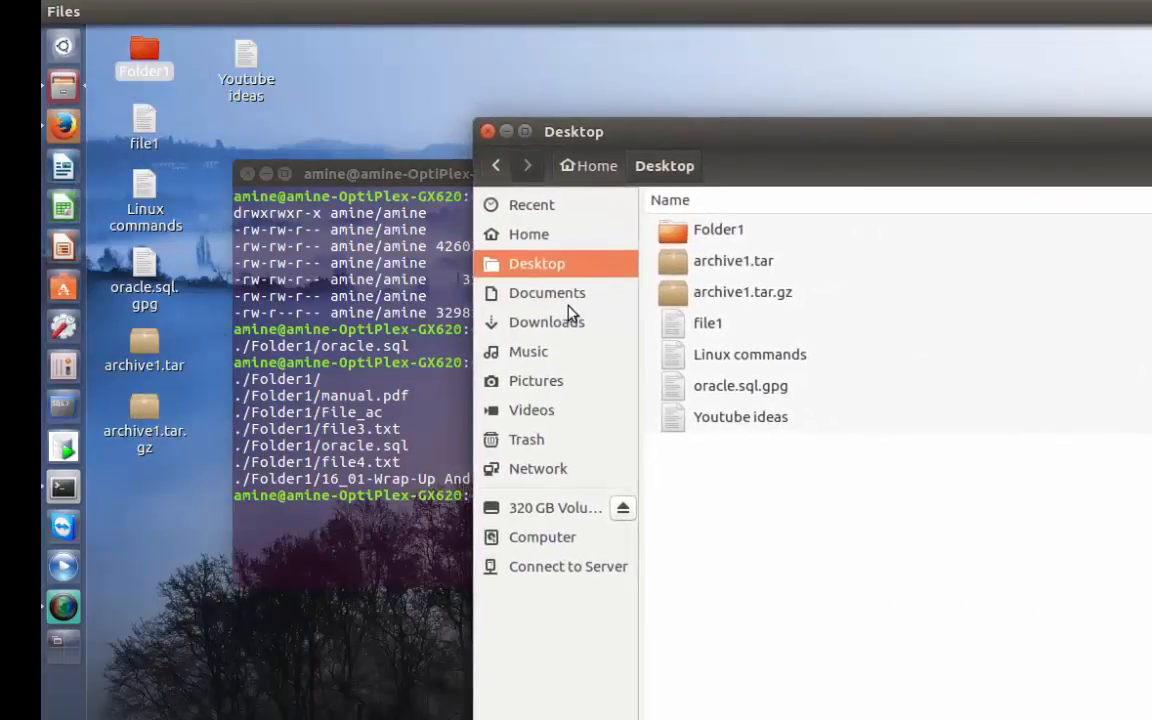
left_click(546, 321)
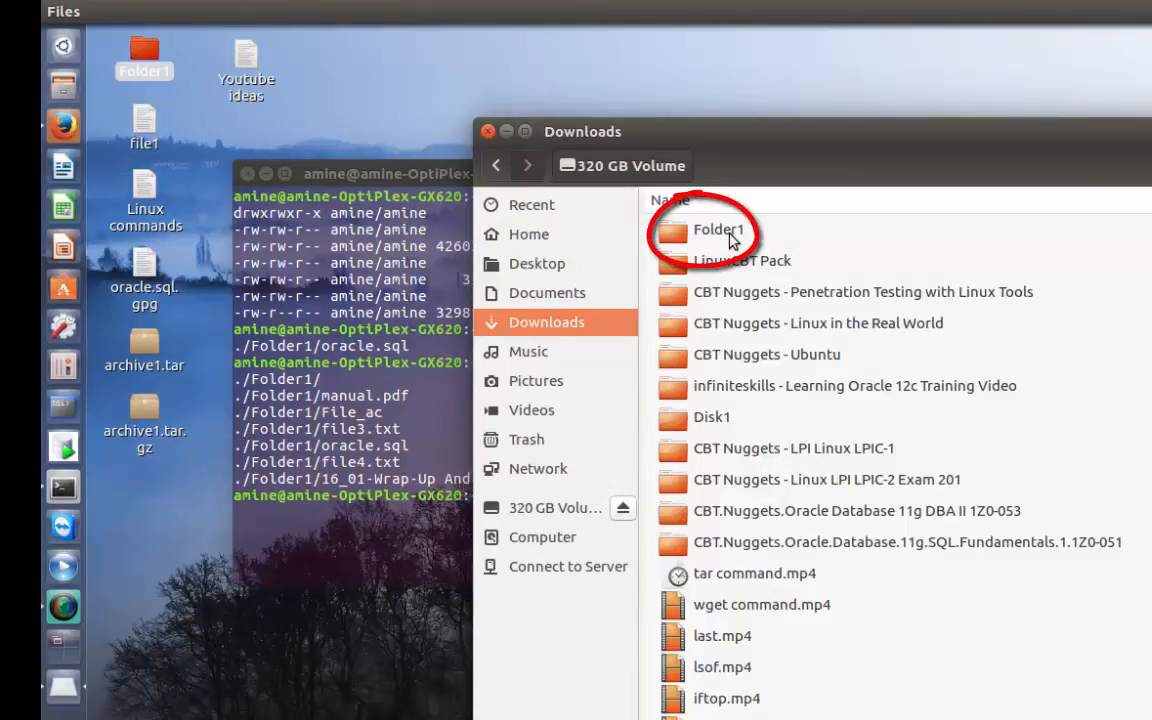
double_click(718, 230)
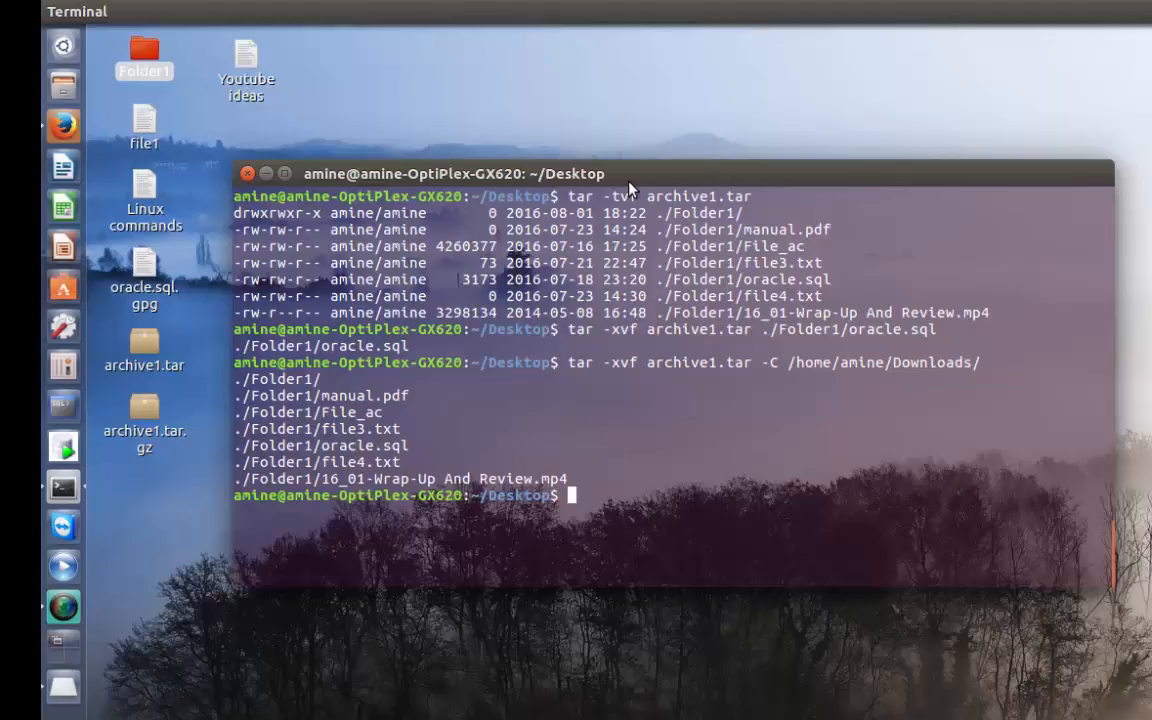
mouse_move(643, 172)
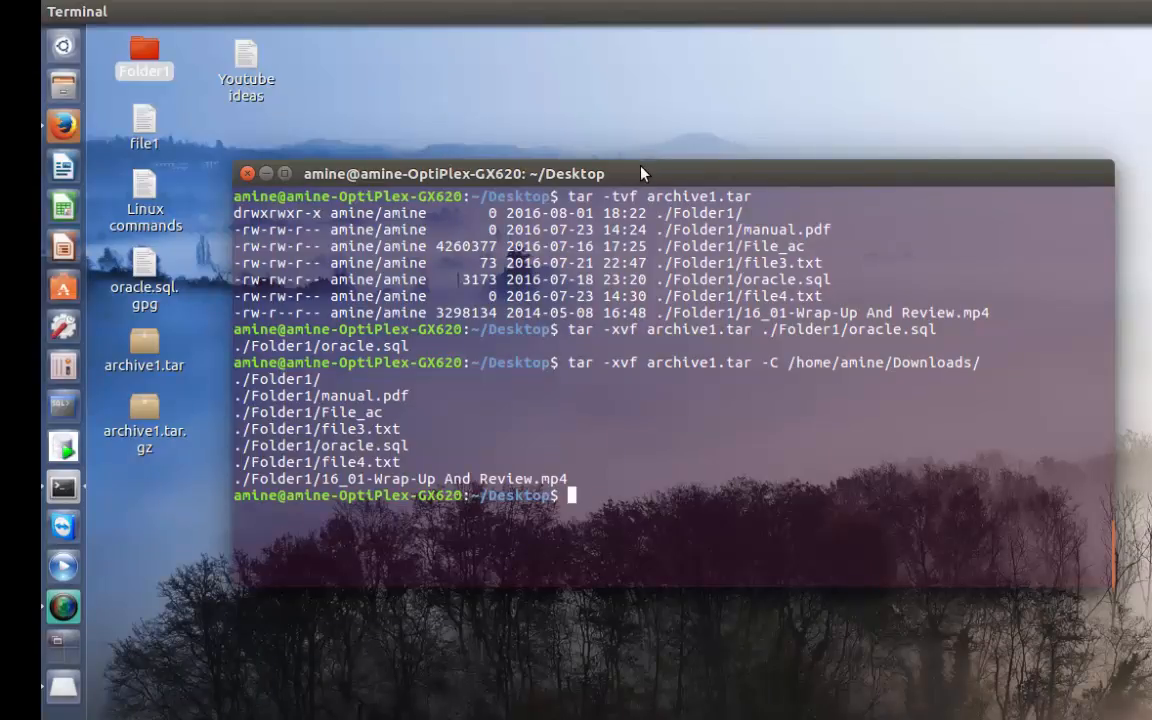